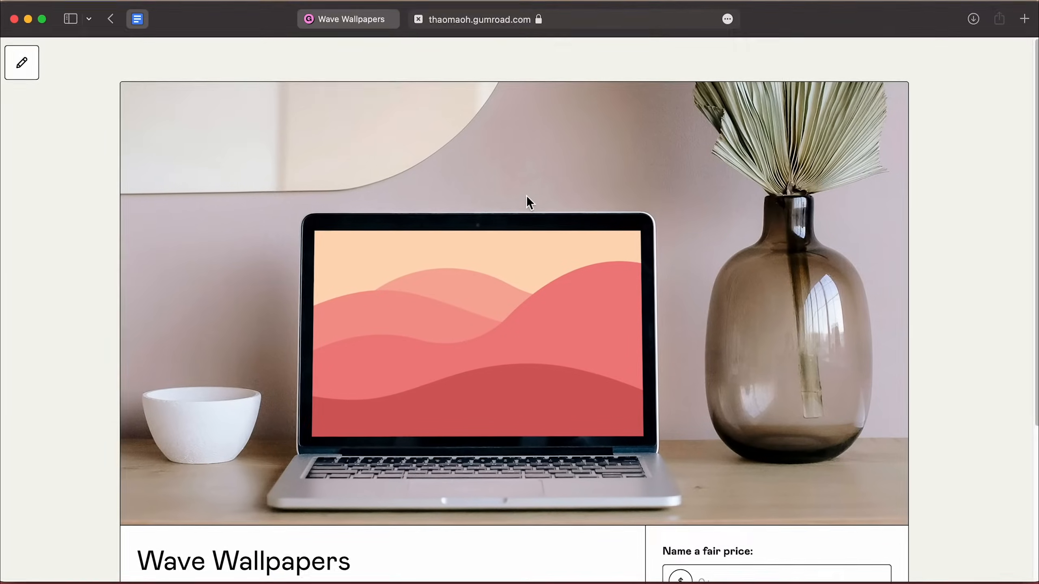
Create a new Canva design at a custom size of 3840 × 2160 px.
scroll("down", 3)
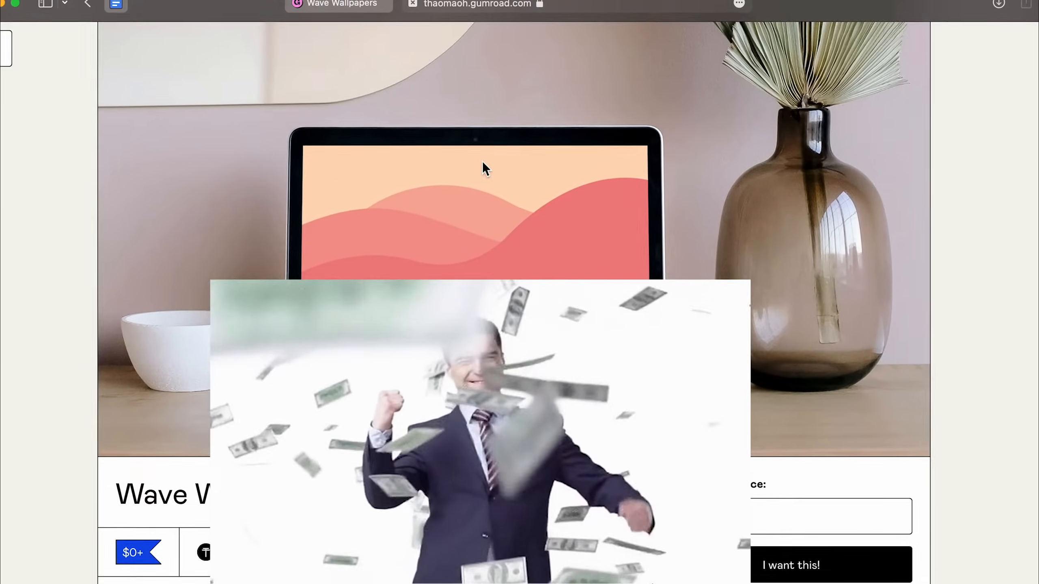
scroll("down", 3)
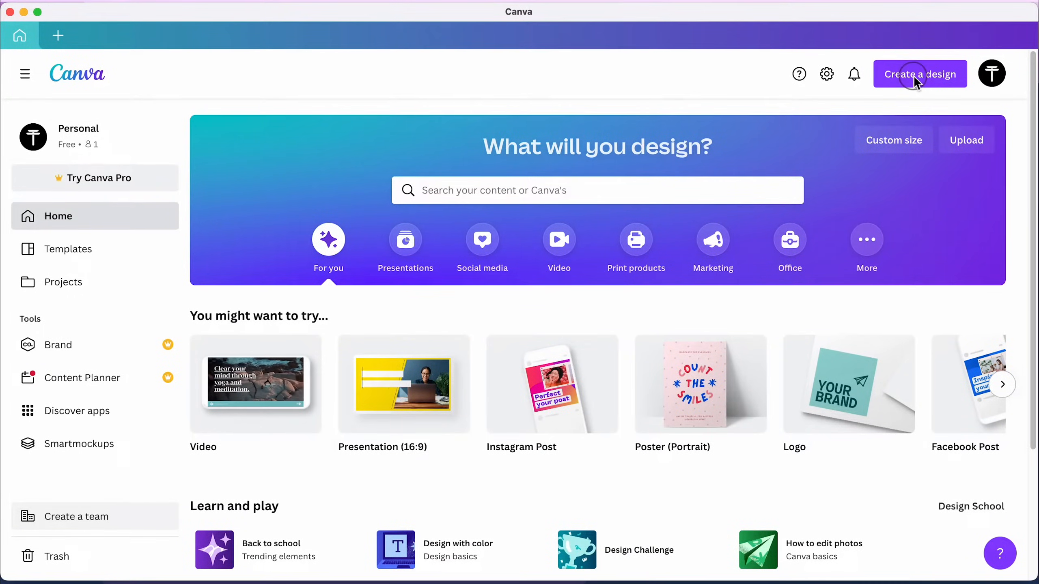
left_click(919, 74)
type("3840")
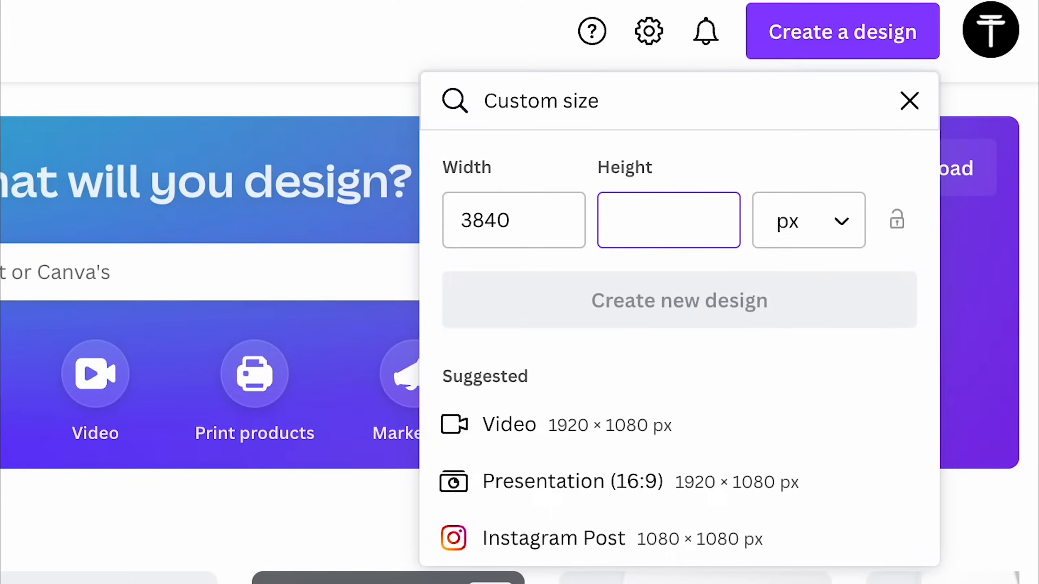
type("2160")
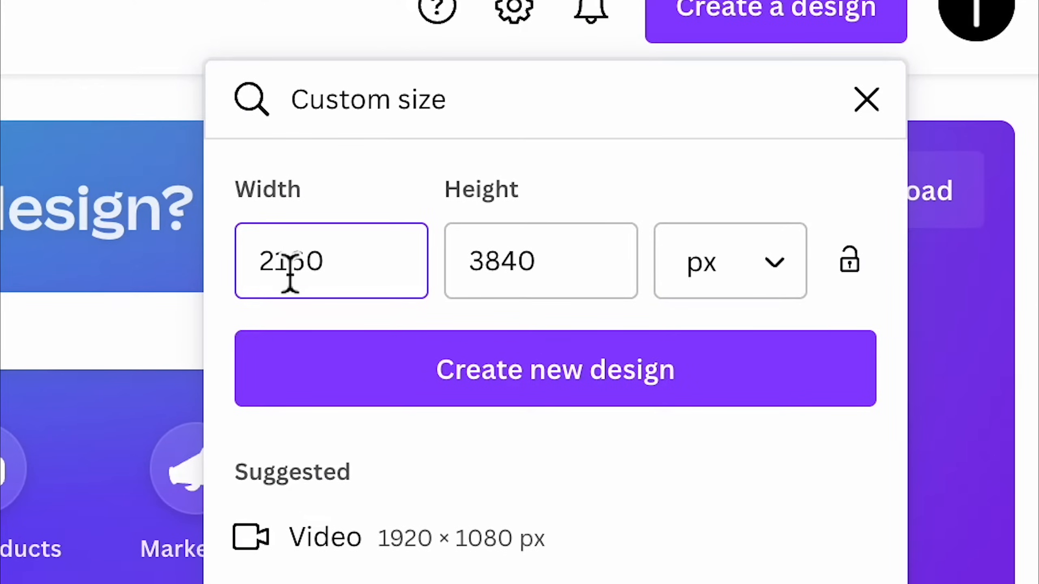
mouse_move(404, 377)
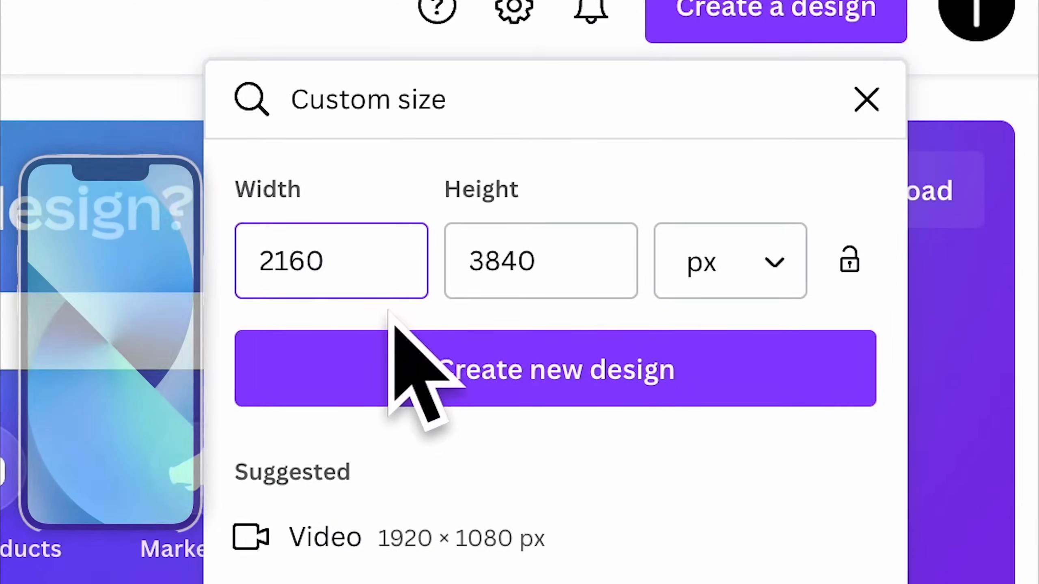
left_click(555, 369)
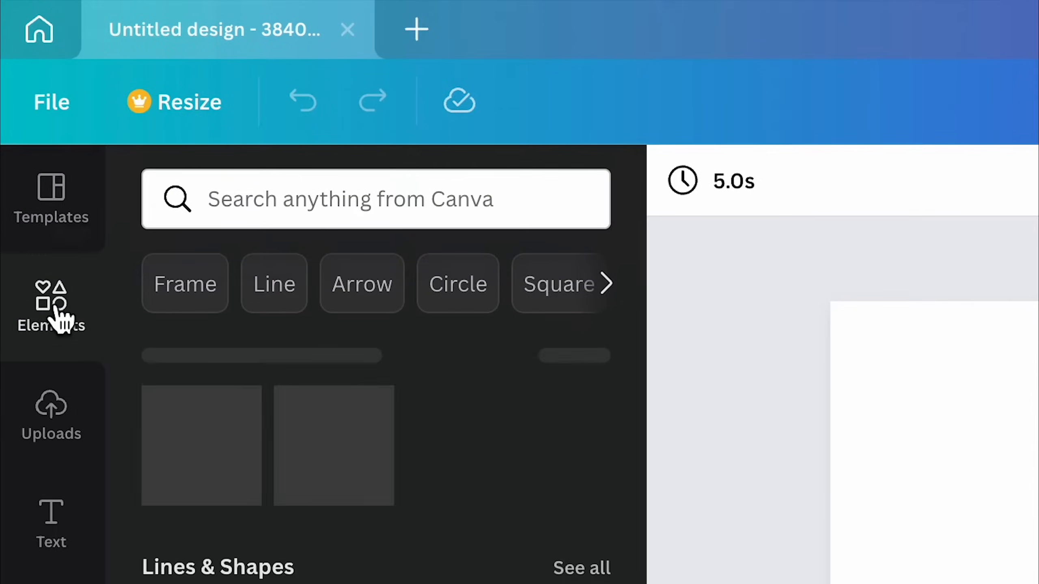
Search Elements for 'wave' and add and arrange wave graphics across the page.
type("wav")
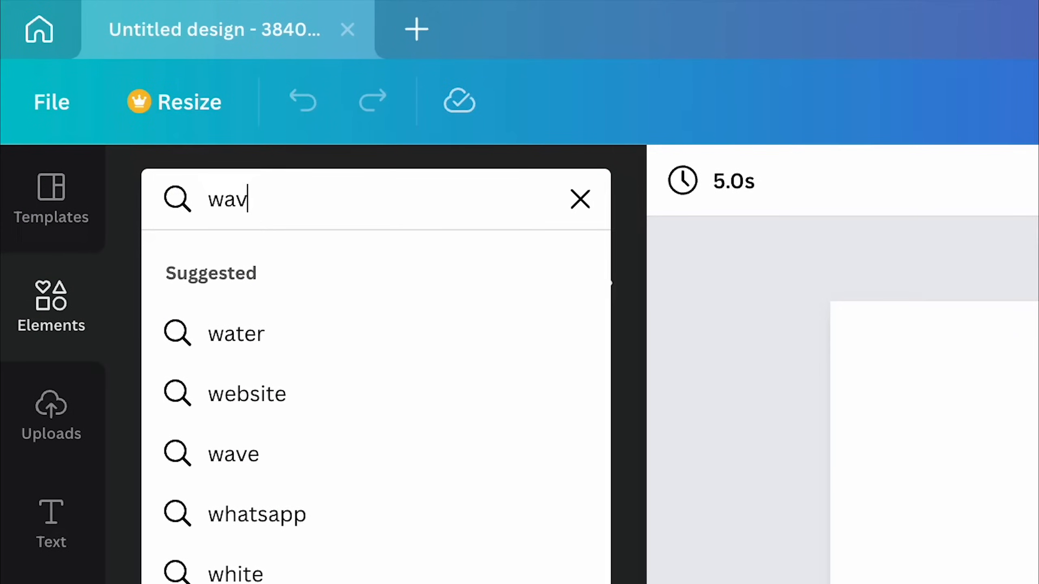
left_click(233, 453)
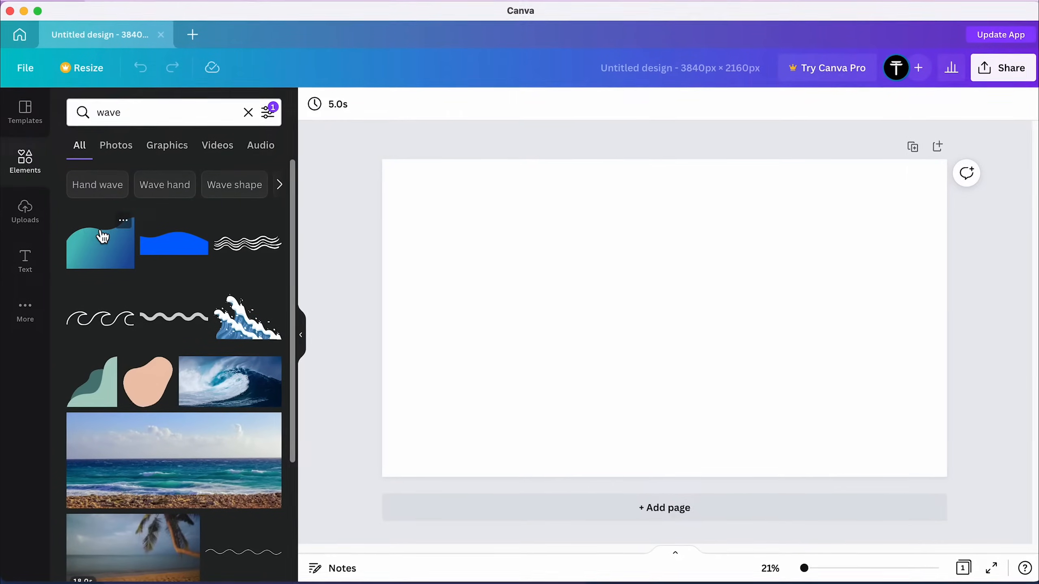
left_click(99, 242)
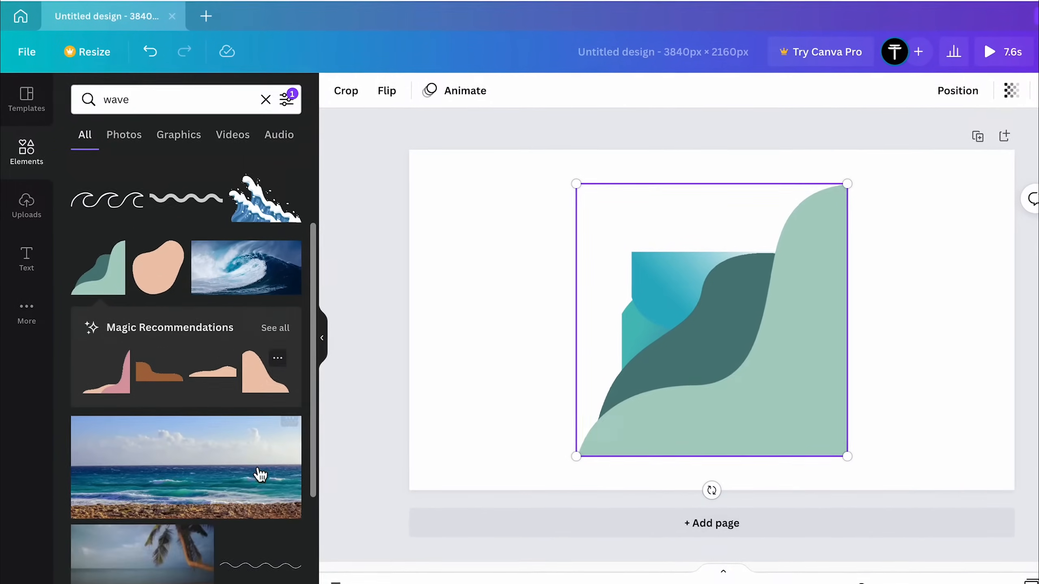
scroll("down", 3)
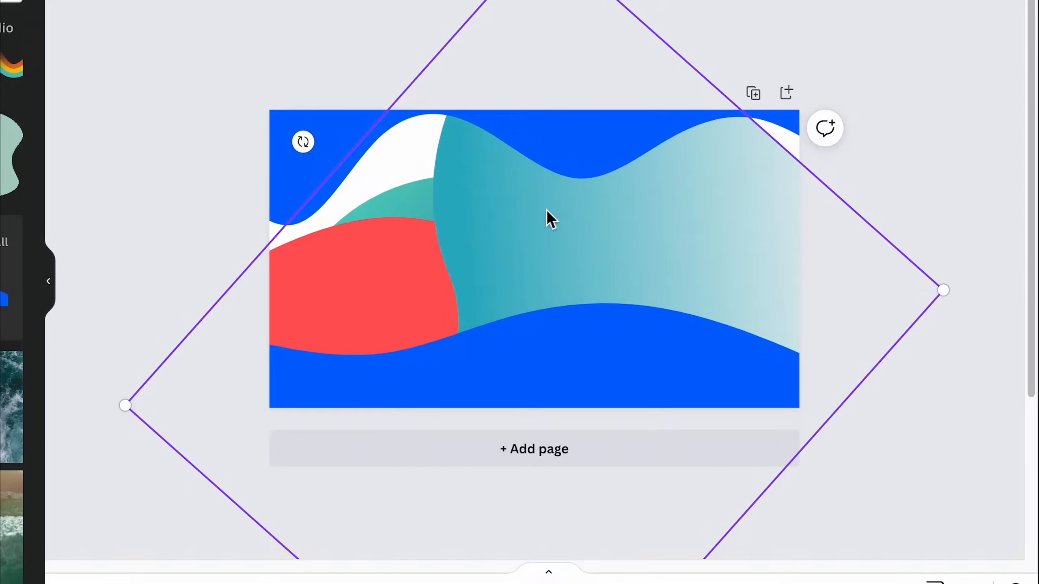
left_click(293, 77)
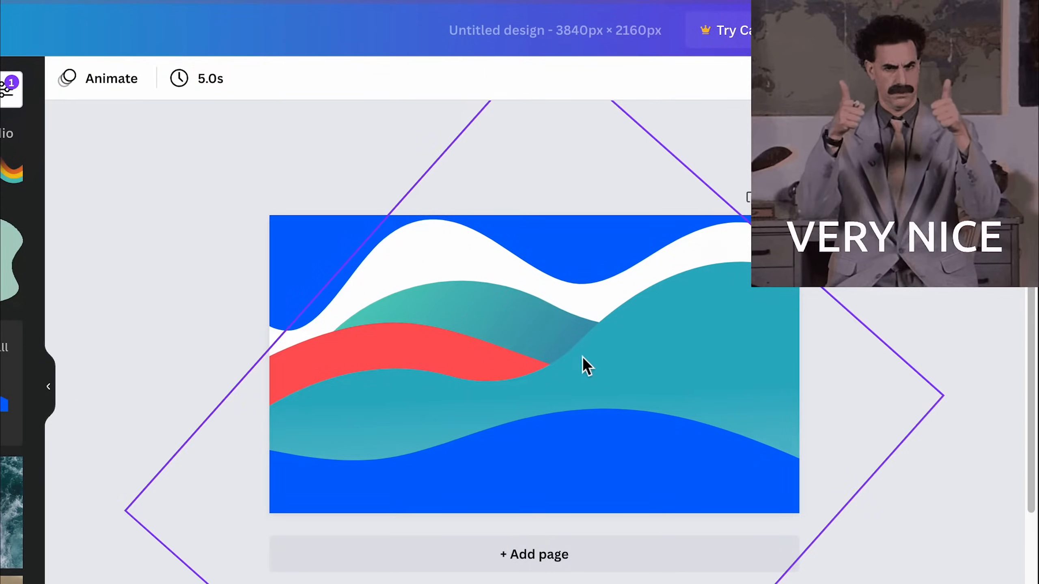
left_click(875, 368)
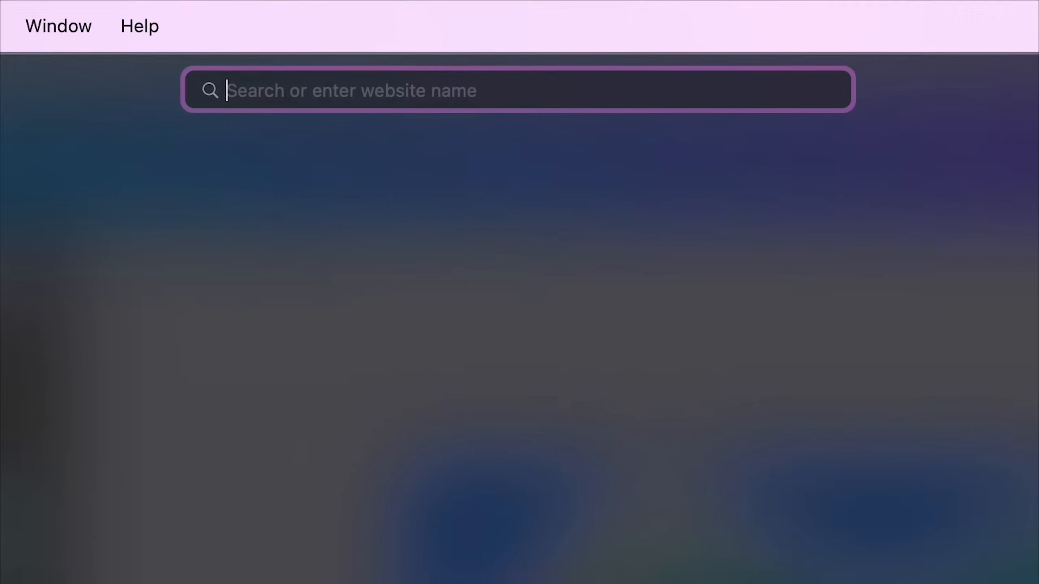
Load coolors.co and browse down through the trending palettes.
type("coolors.co")
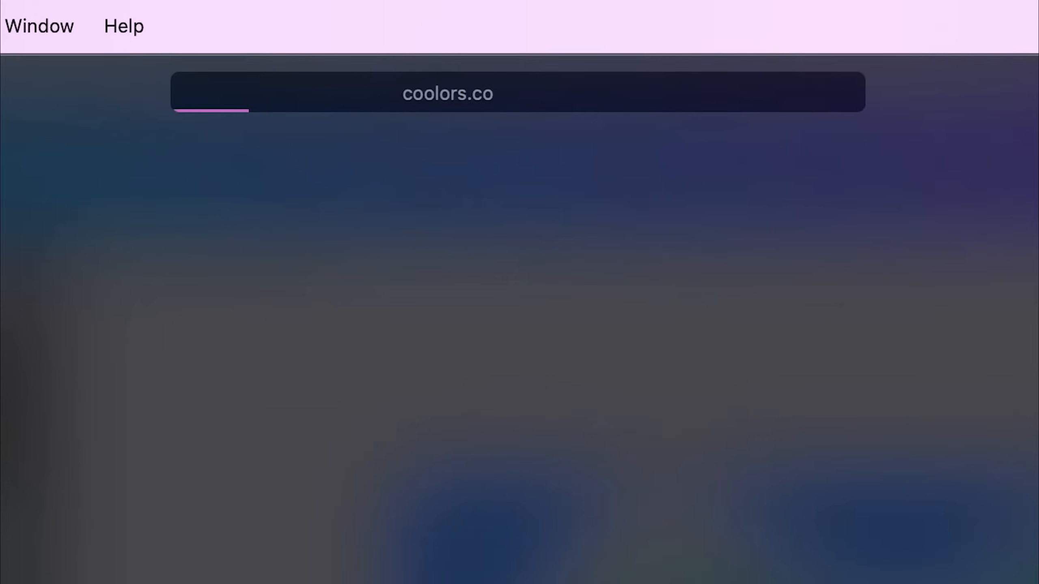
key("cmd+r")
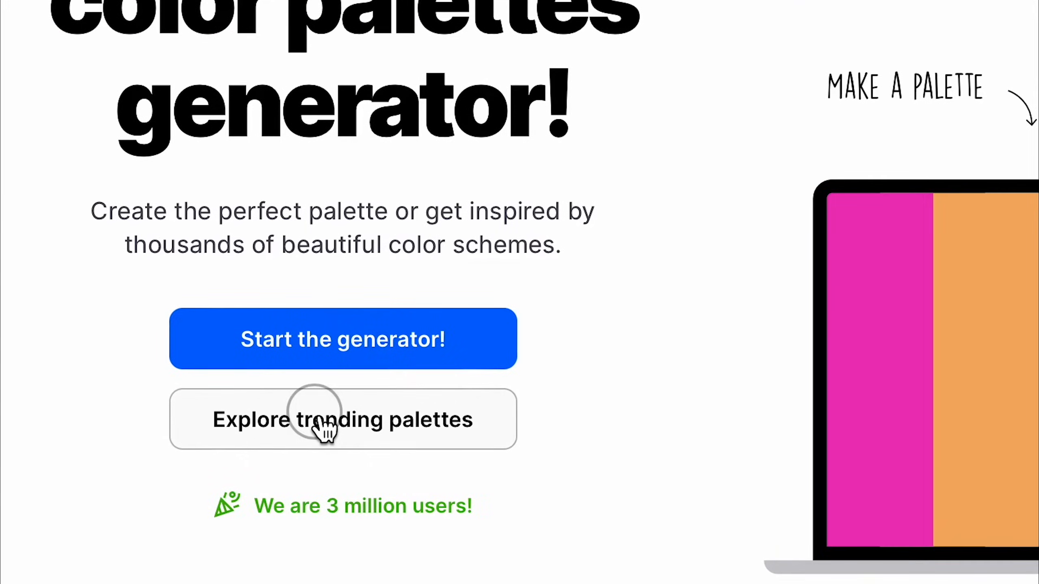
left_click(342, 419)
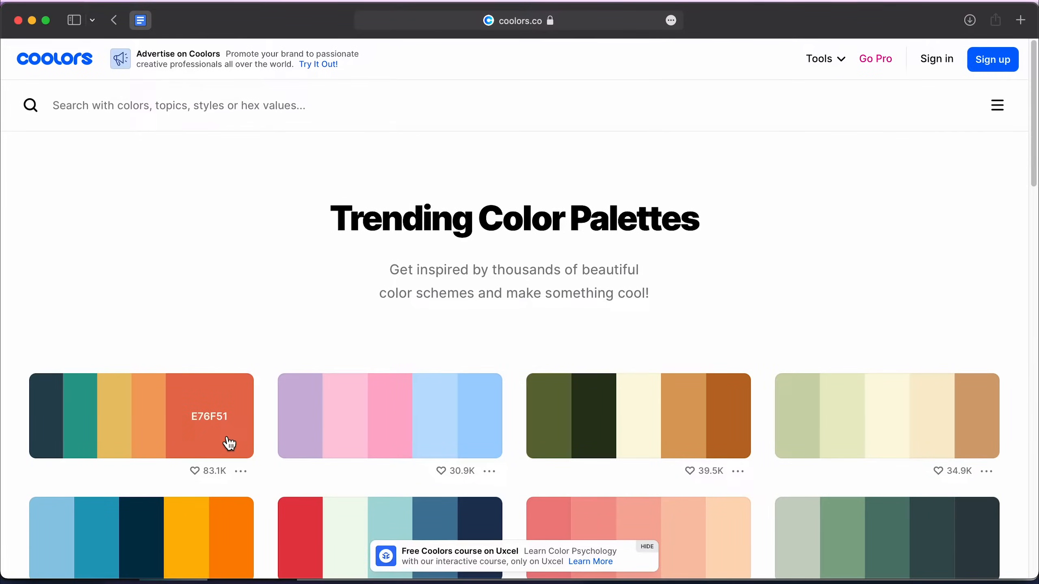
scroll("down", 3)
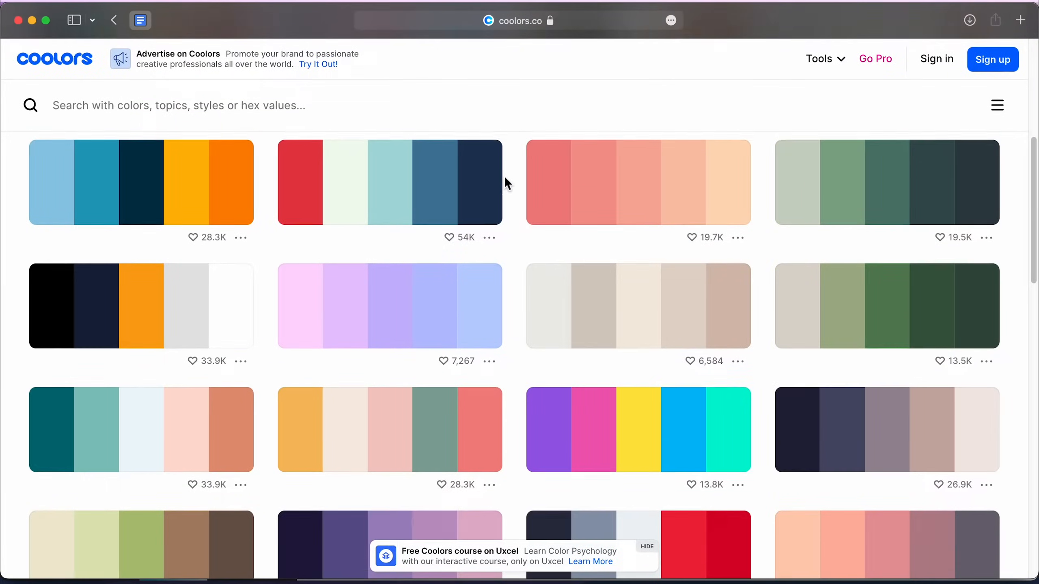
scroll("down", 3)
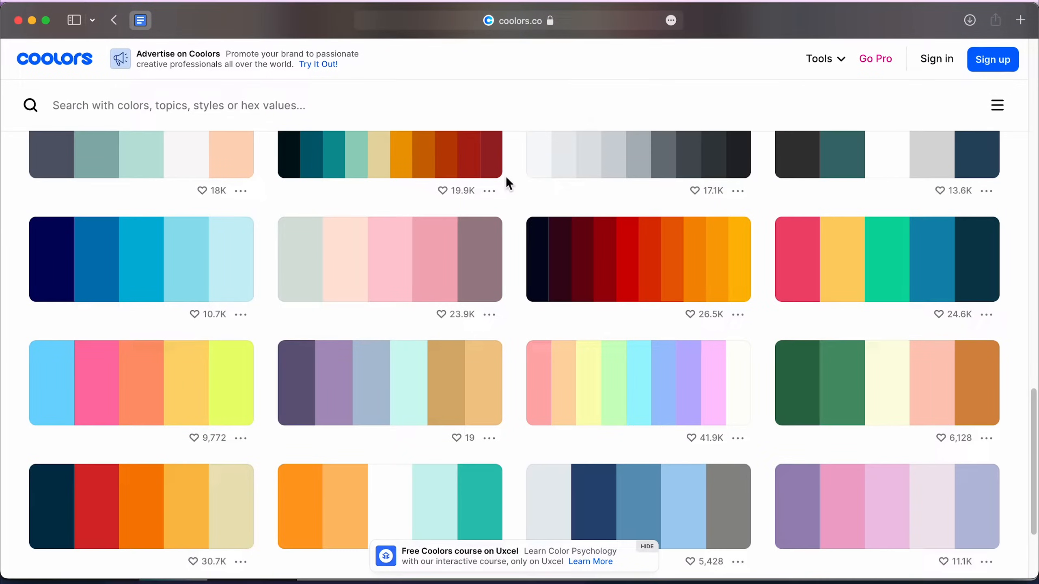
scroll("down", 3)
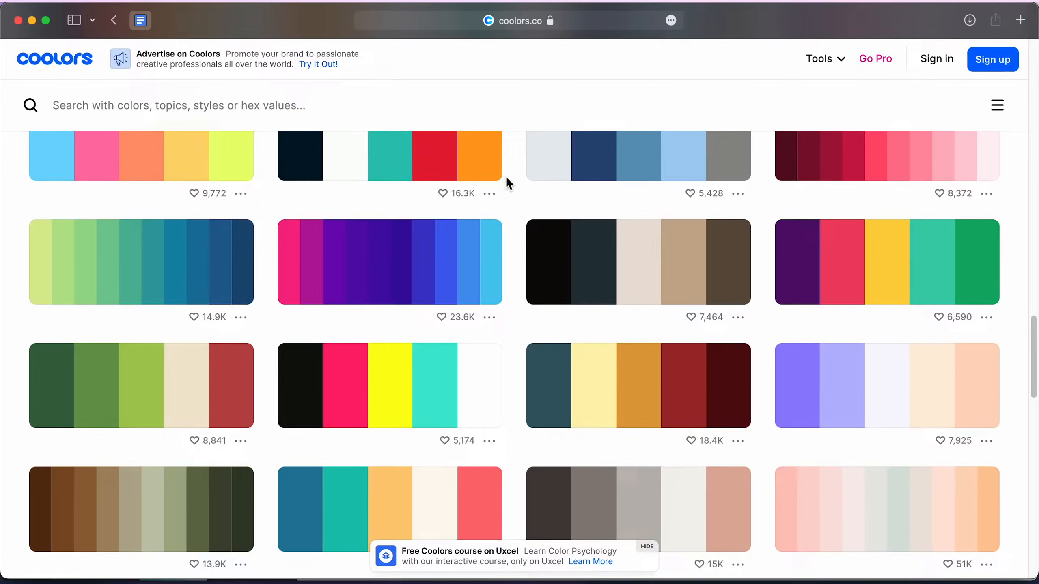
scroll("down", 3)
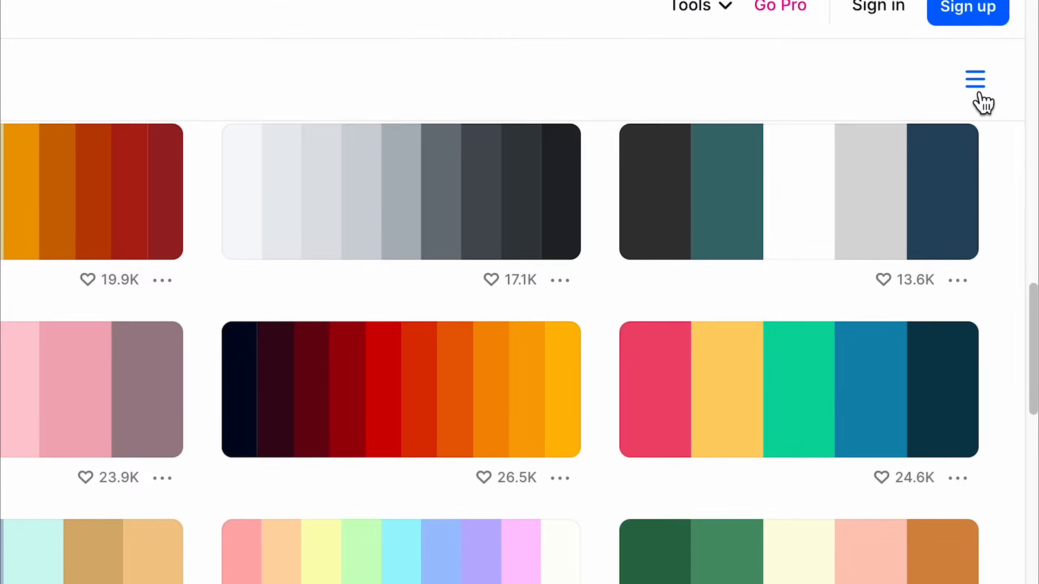
Switch the palette listing via the side panel and open the coral F08080–FFDAB9 palette.
left_click(975, 79)
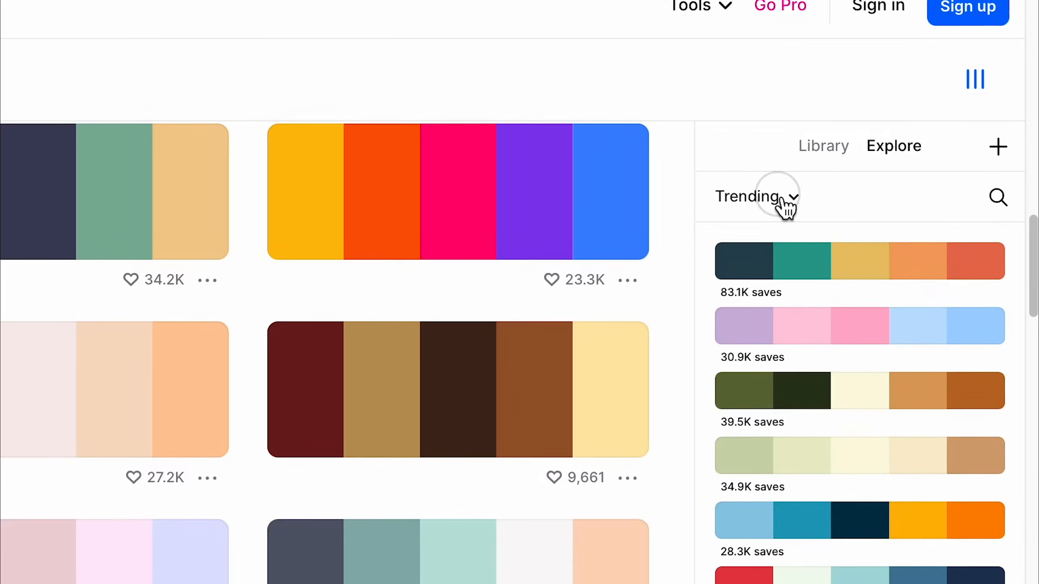
left_click(754, 196)
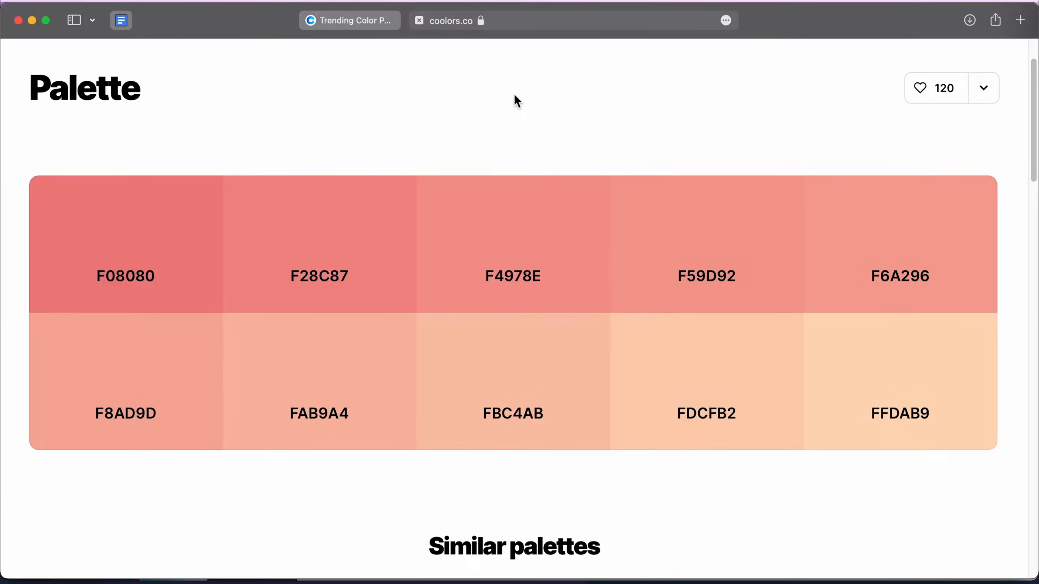
left_click(125, 242)
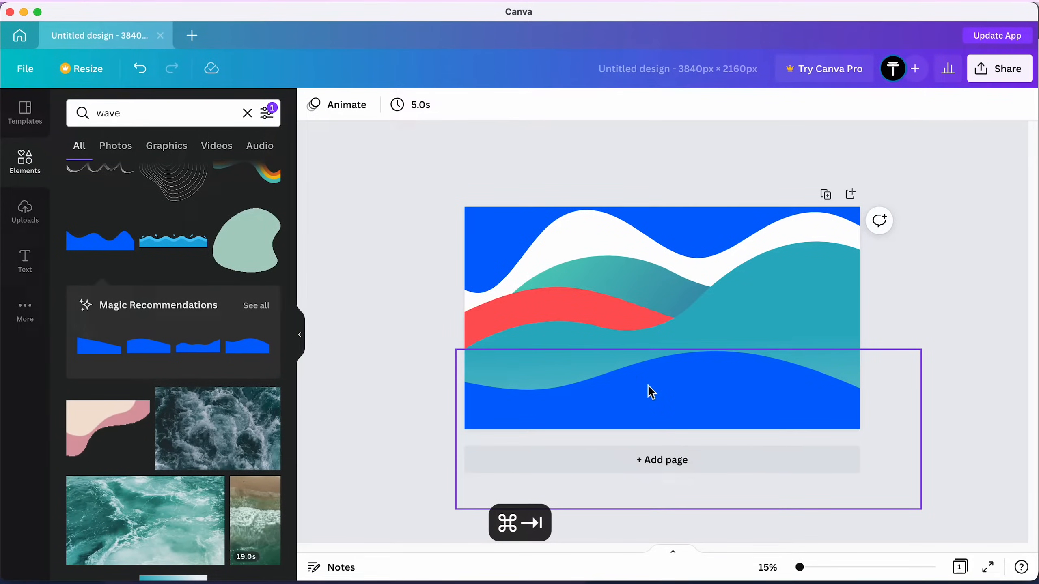
Recolour the bottom blue wave to the F08080 coral shade from the palette.
left_click(660, 389)
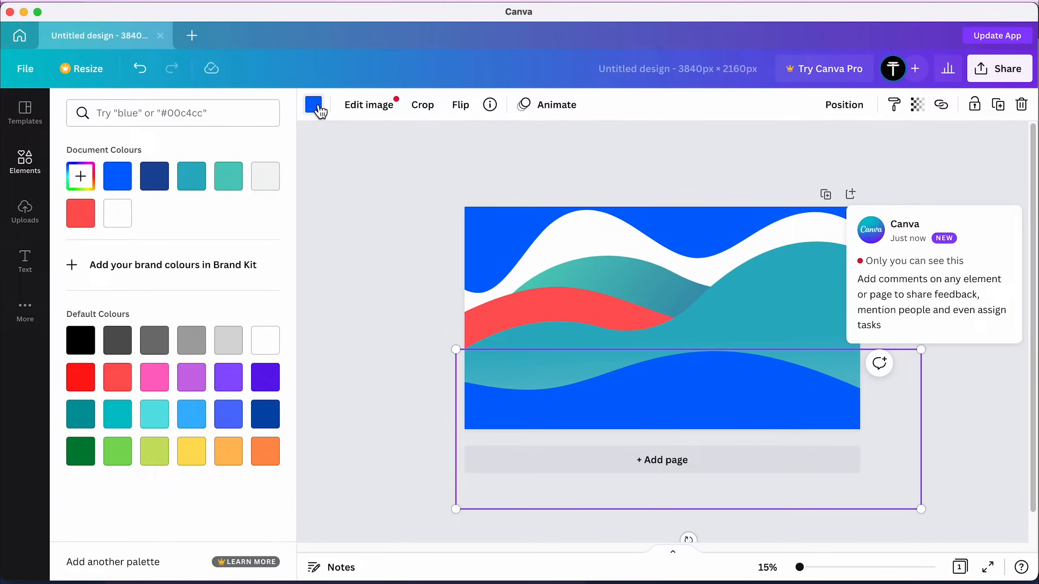
left_click(80, 177)
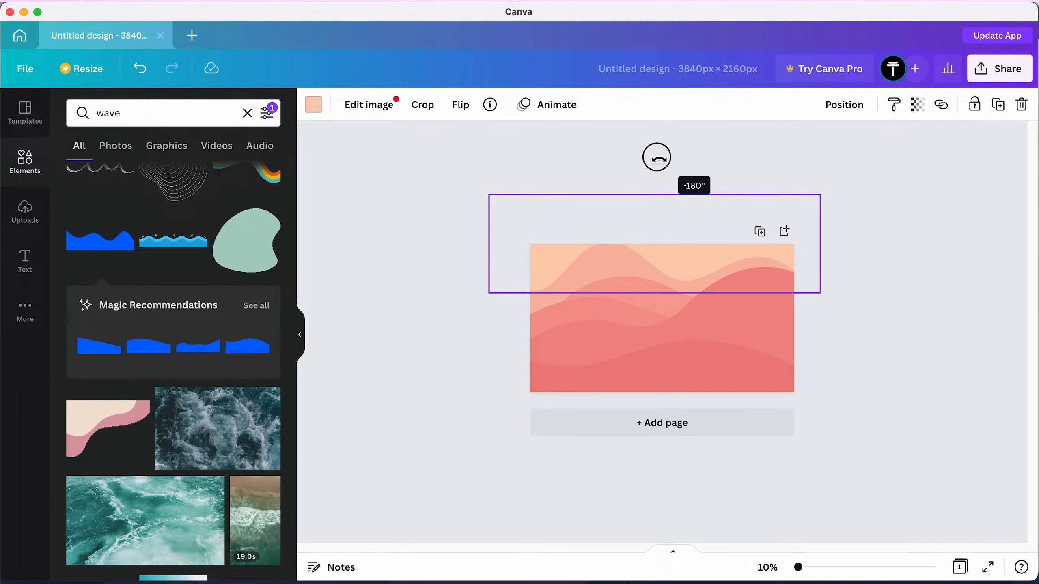
left_click(999, 68)
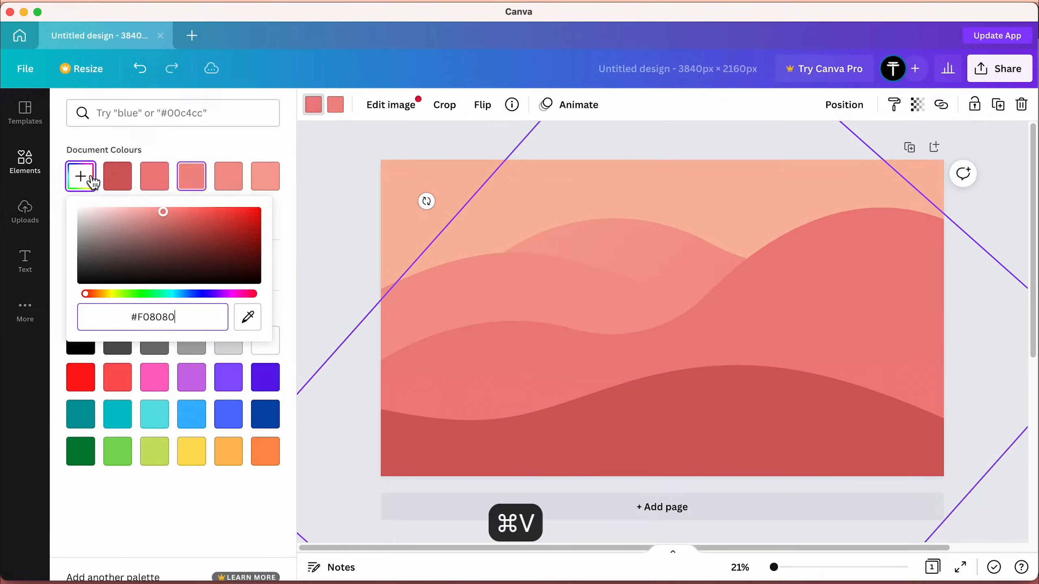
left_click(313, 105)
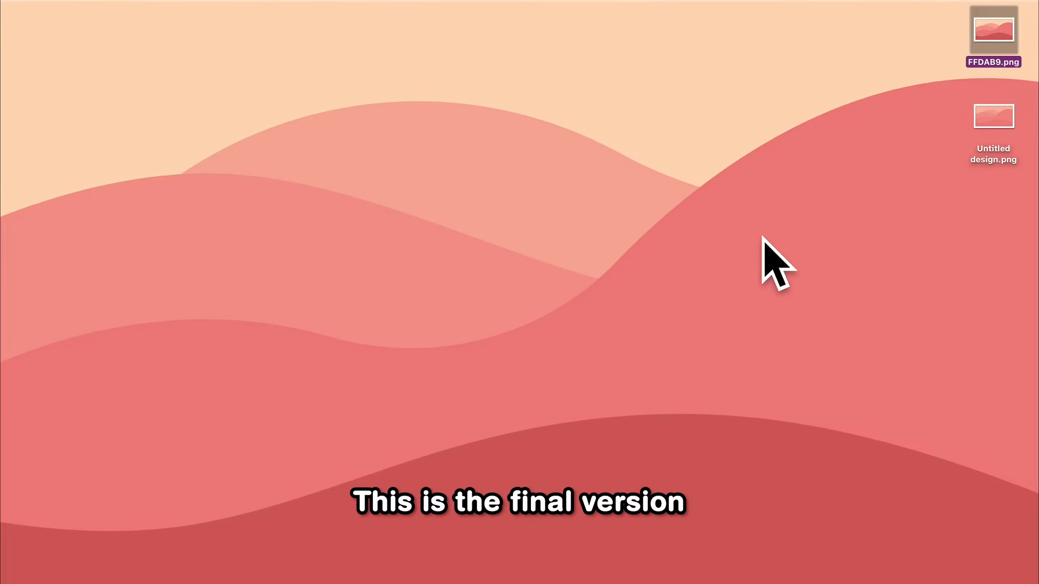
mouse_move(758, 249)
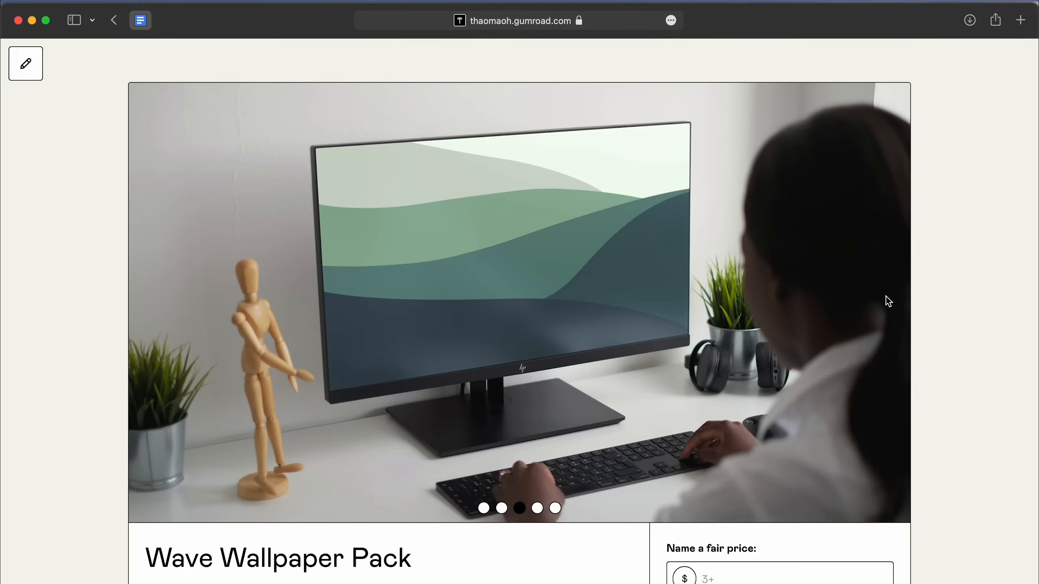
Scroll back up to the Canva home dashboard.
scroll("up", 3)
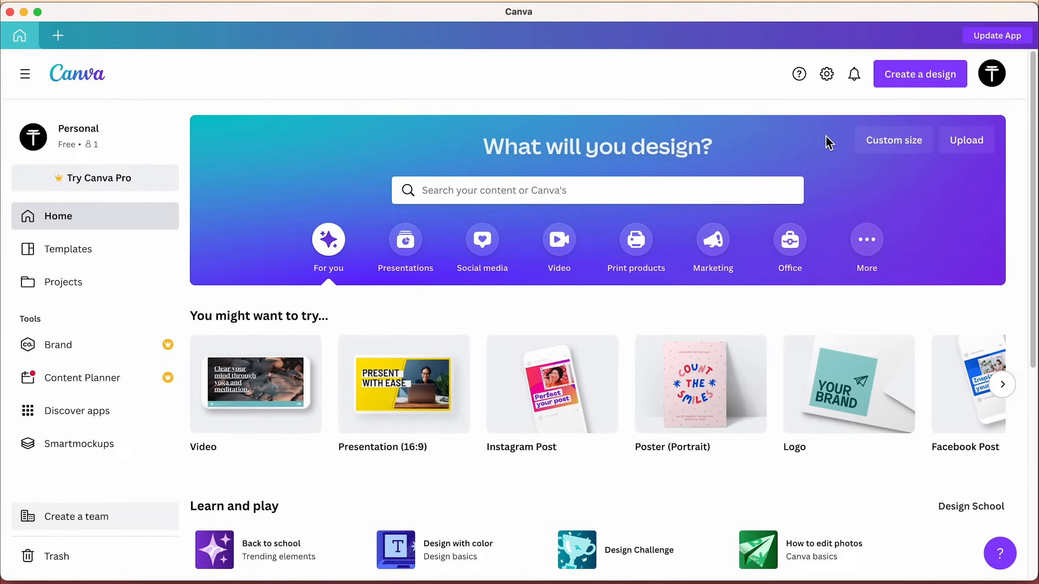
Start a new design with the wave image and show all Smartmockups device mockups.
left_click(919, 74)
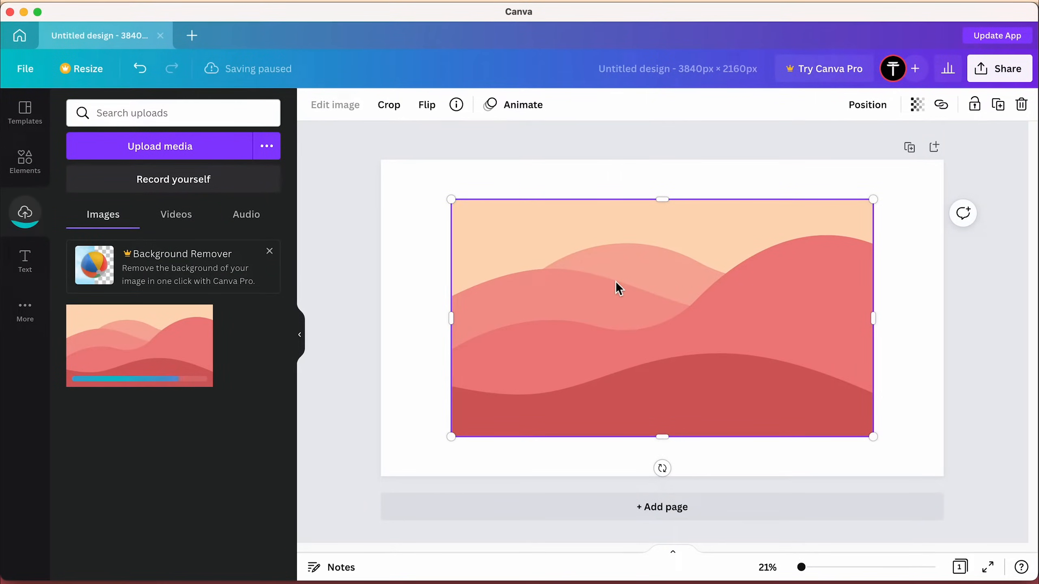
left_click(335, 105)
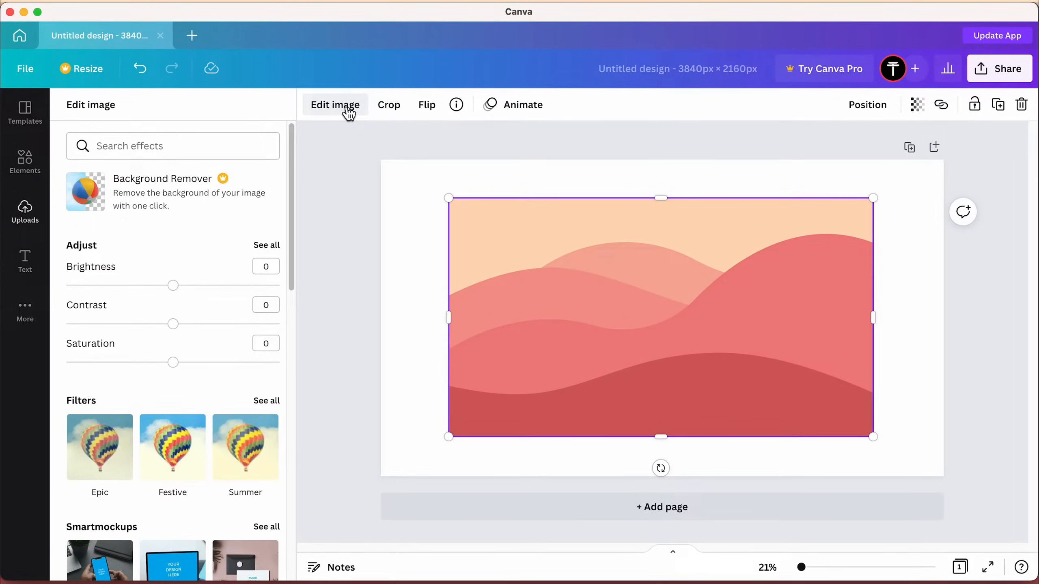
scroll("down", 3)
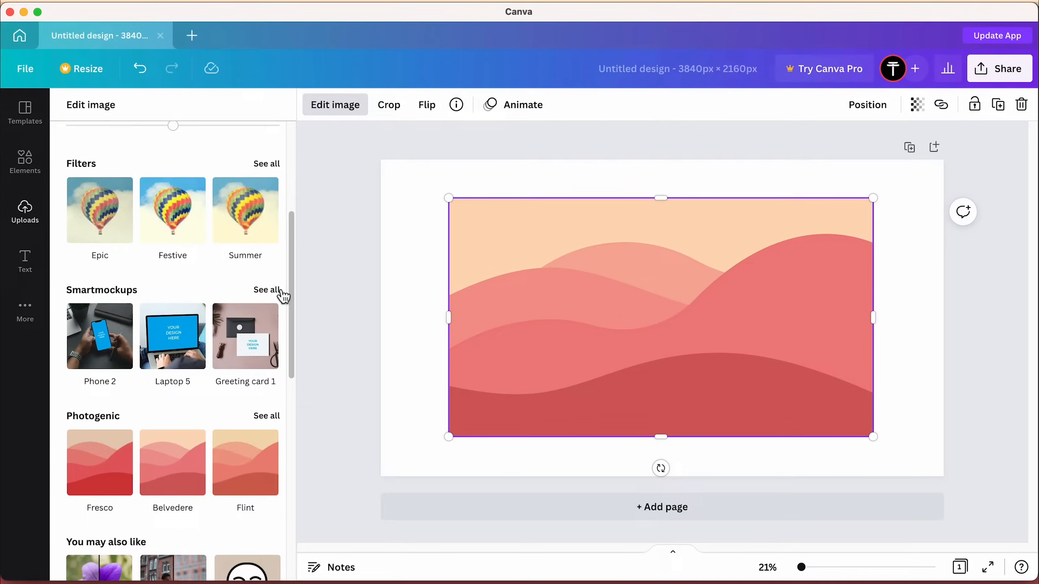
left_click(265, 289)
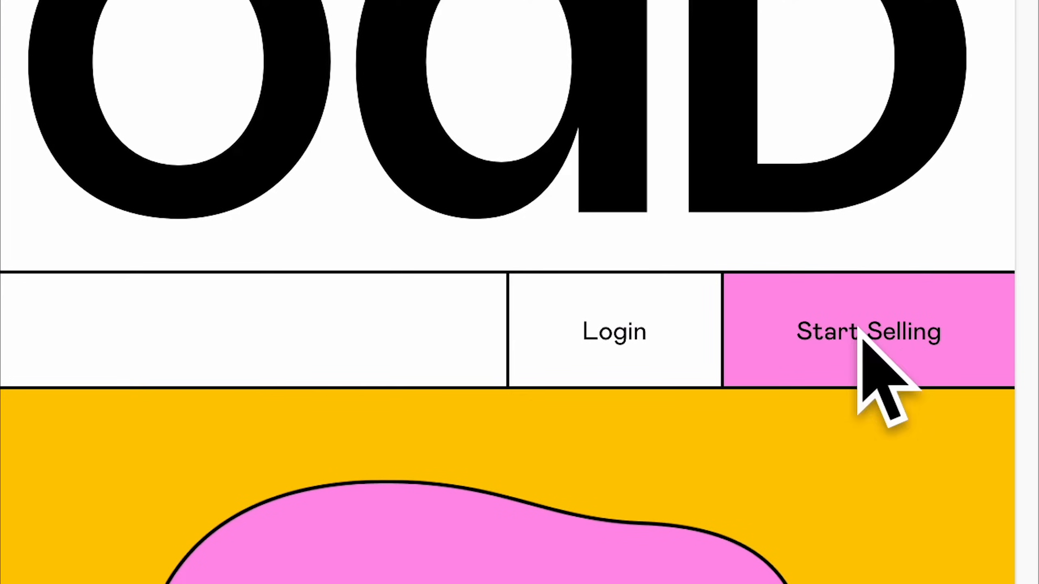
Start a new Gumroad product named Wave Wallpapers as a Digital product.
left_click(867, 331)
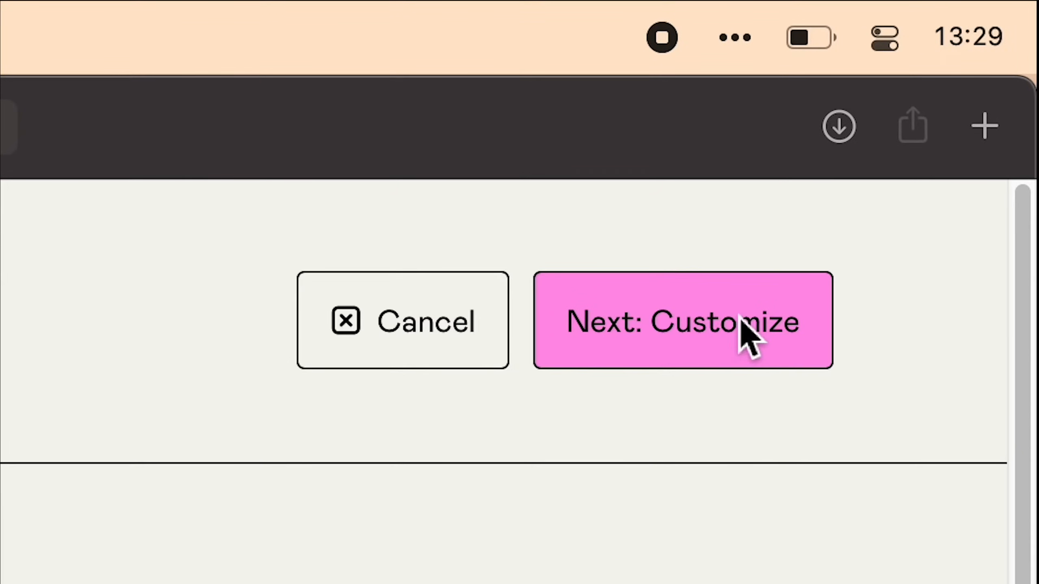
left_click(683, 320)
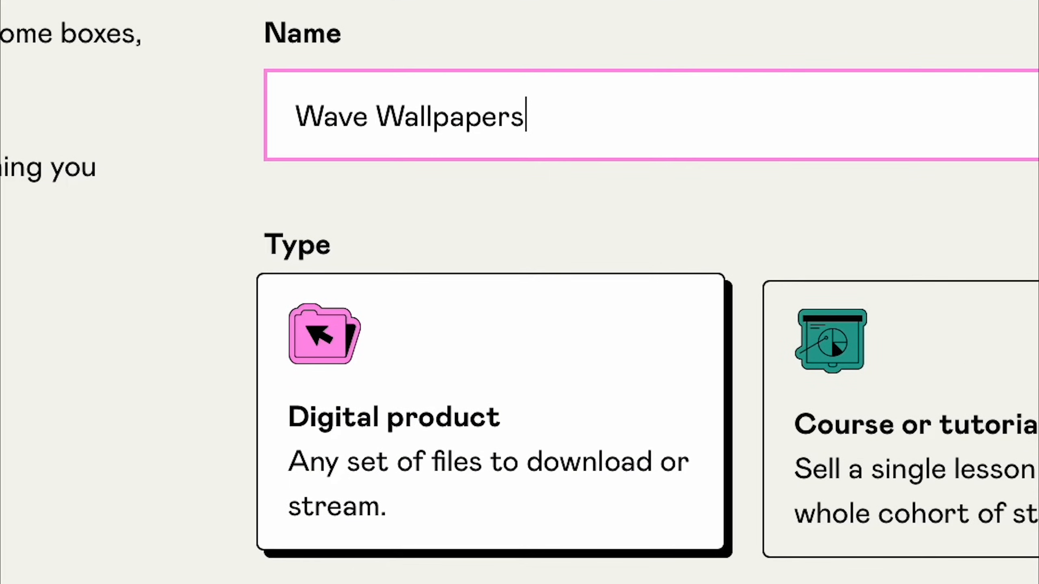
scroll("down", 3)
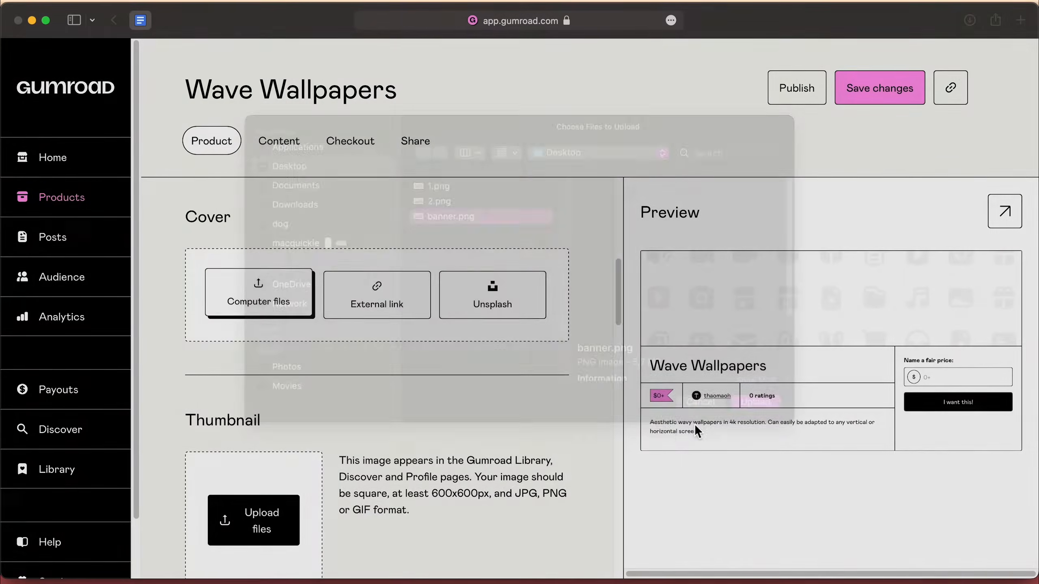
In the Content settings, begin uploading the wallpaper files from the computer.
left_click(279, 141)
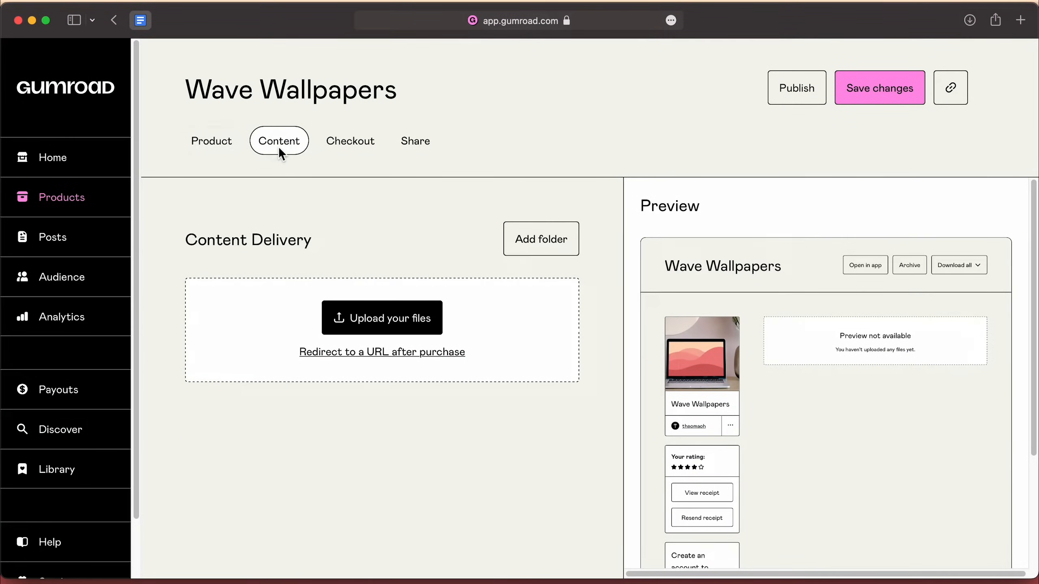
left_click(382, 318)
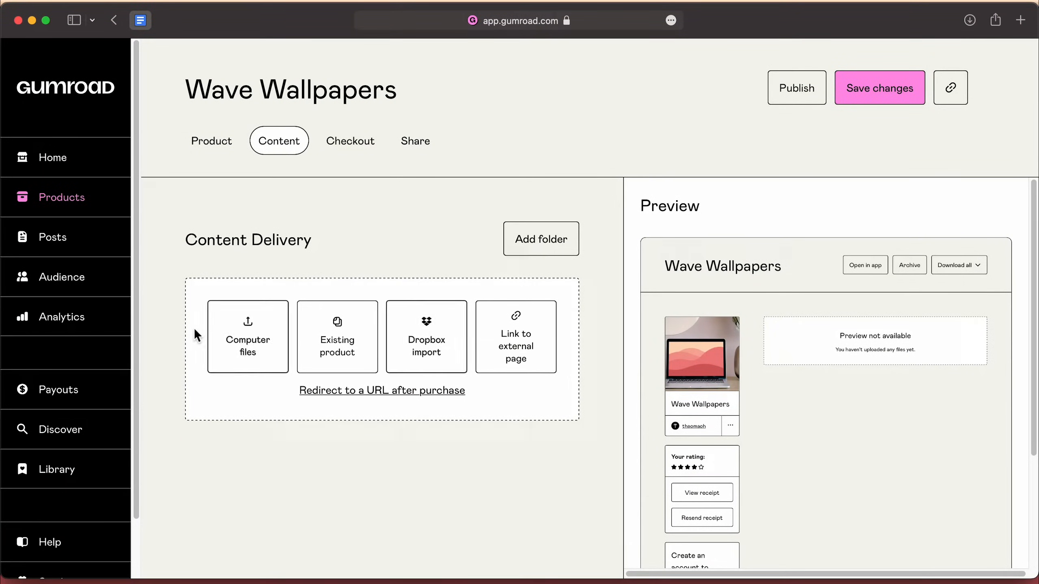
left_click(247, 336)
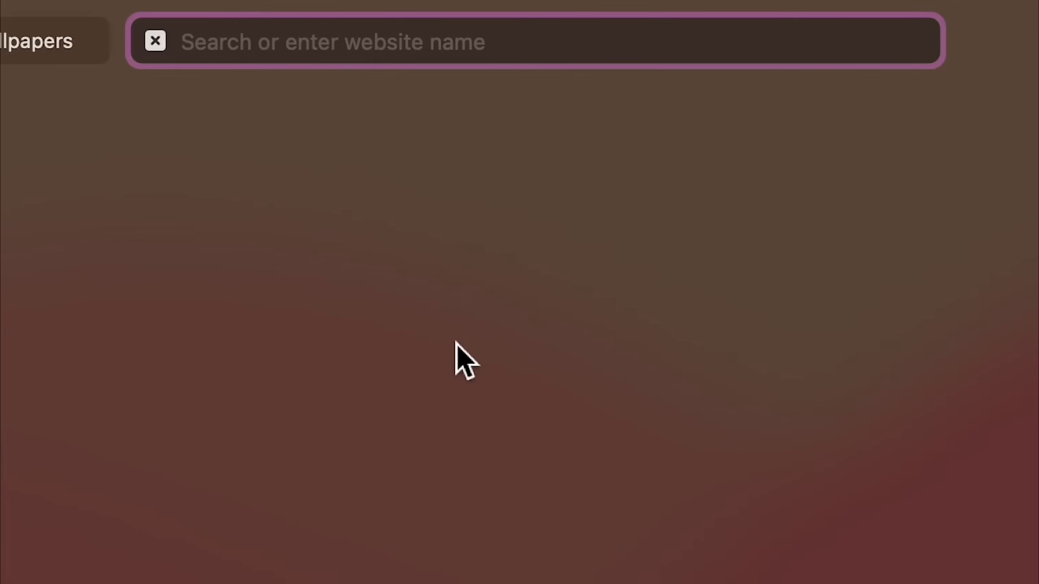
type("https://thaomaoh.gumroad.com/l/waves")
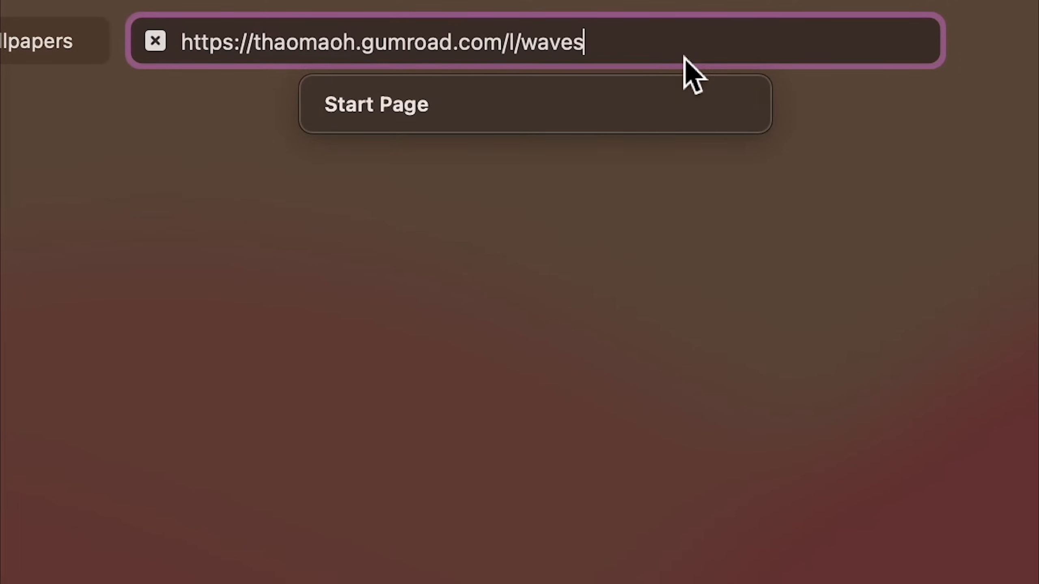
key("Return")
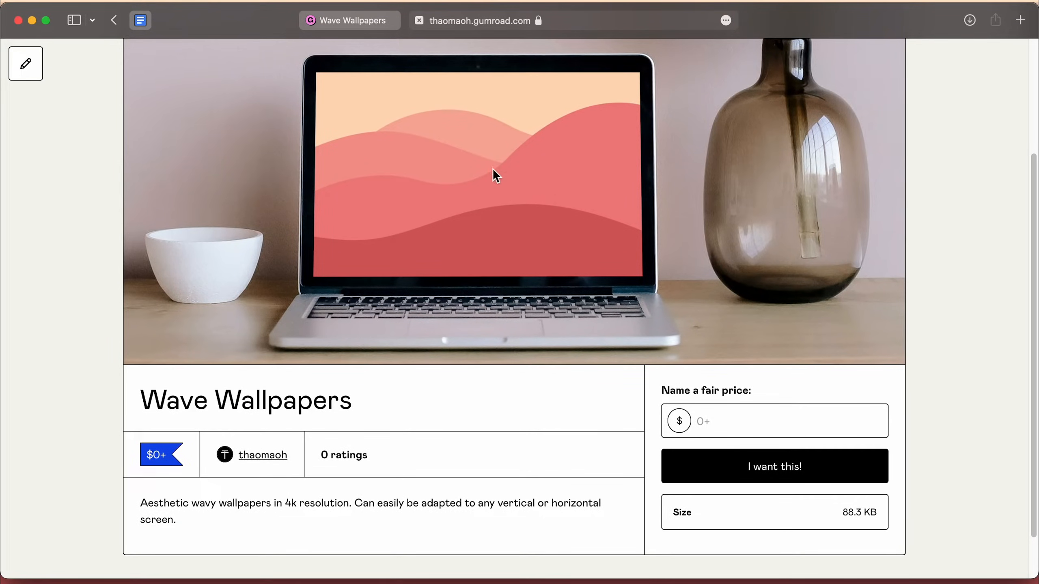
scroll("up", 3)
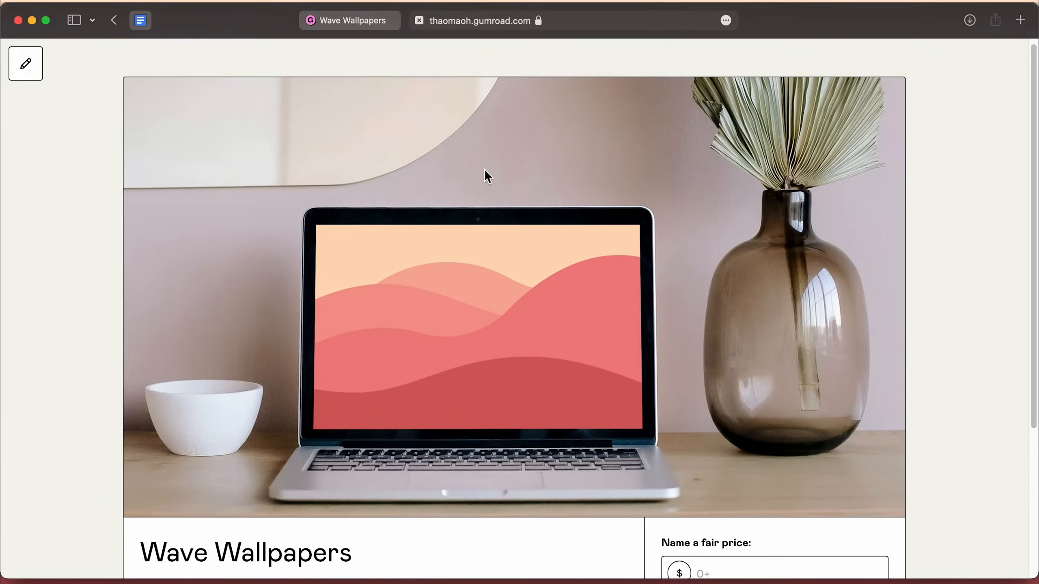
scroll("down", 3)
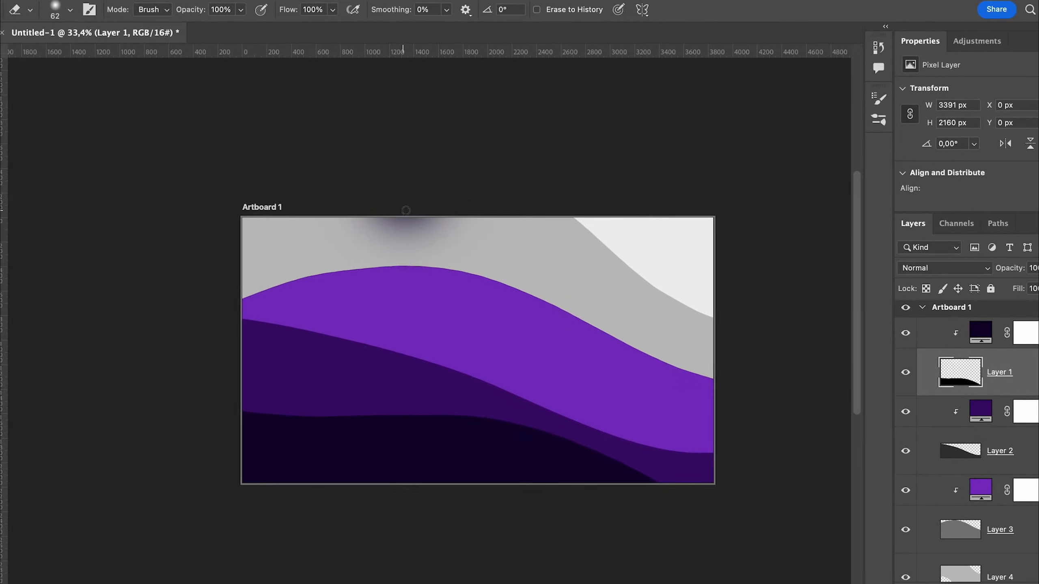
Create a new 3840 × 2160 px Photoshop document with artboards.
left_click(394, 228)
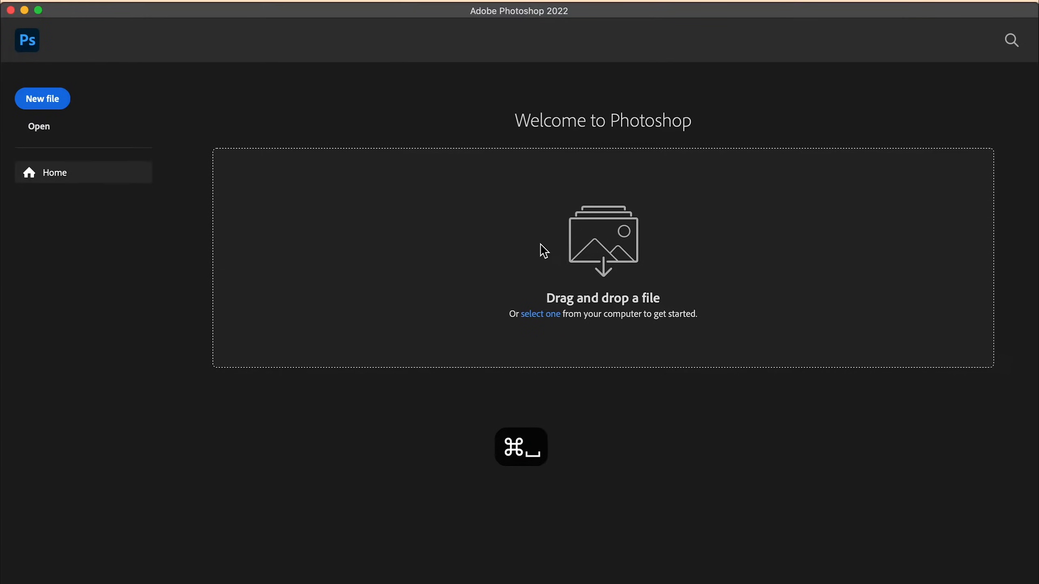
left_click(41, 98)
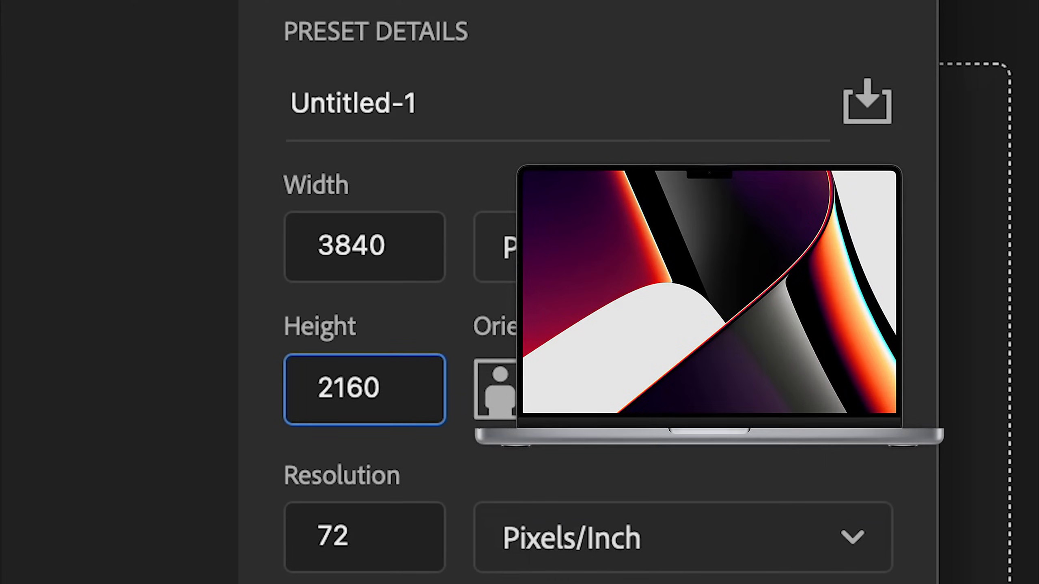
type("3")
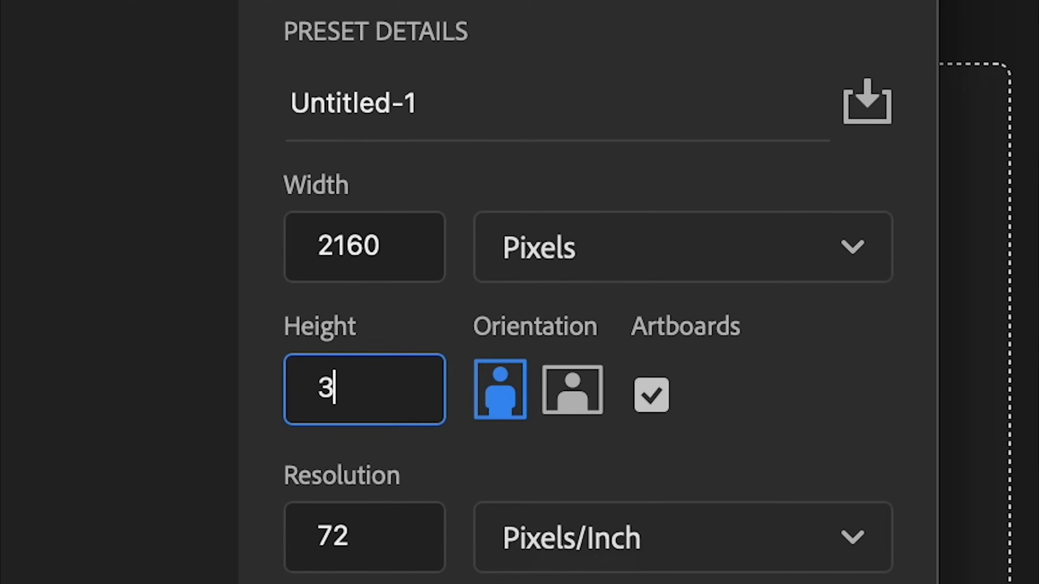
type("840")
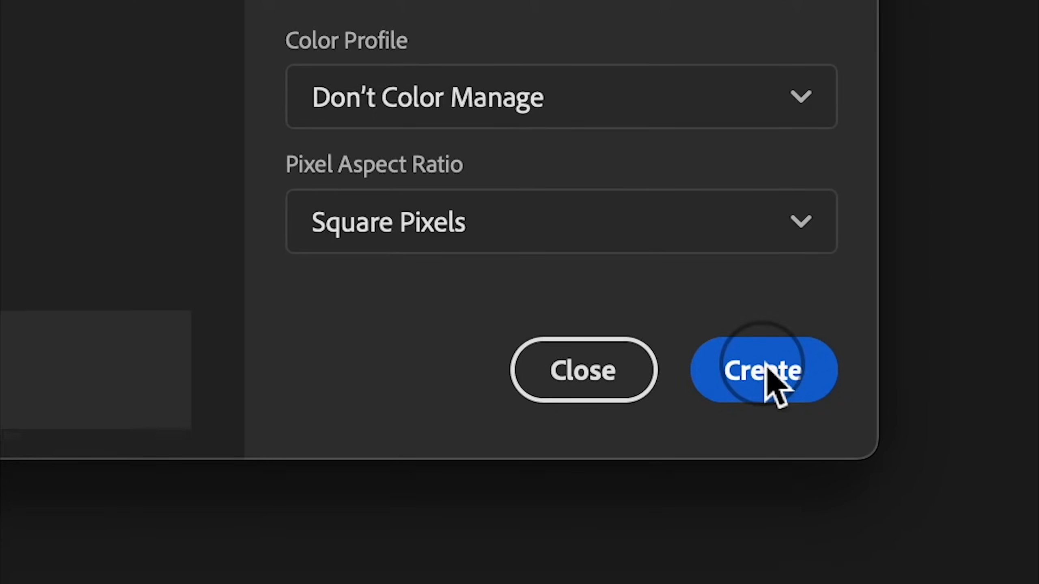
left_click(762, 370)
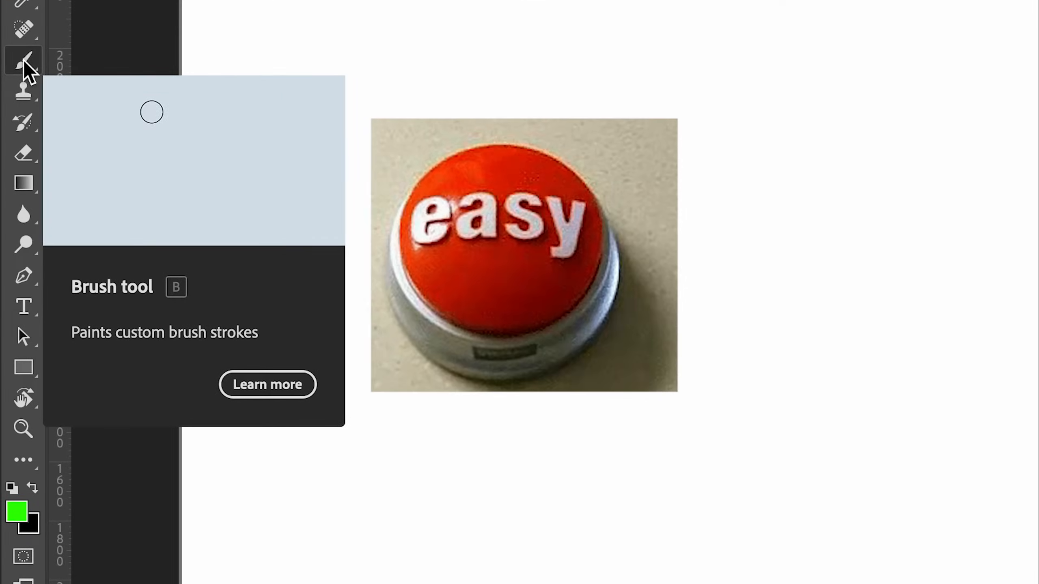
mouse_move(23, 194)
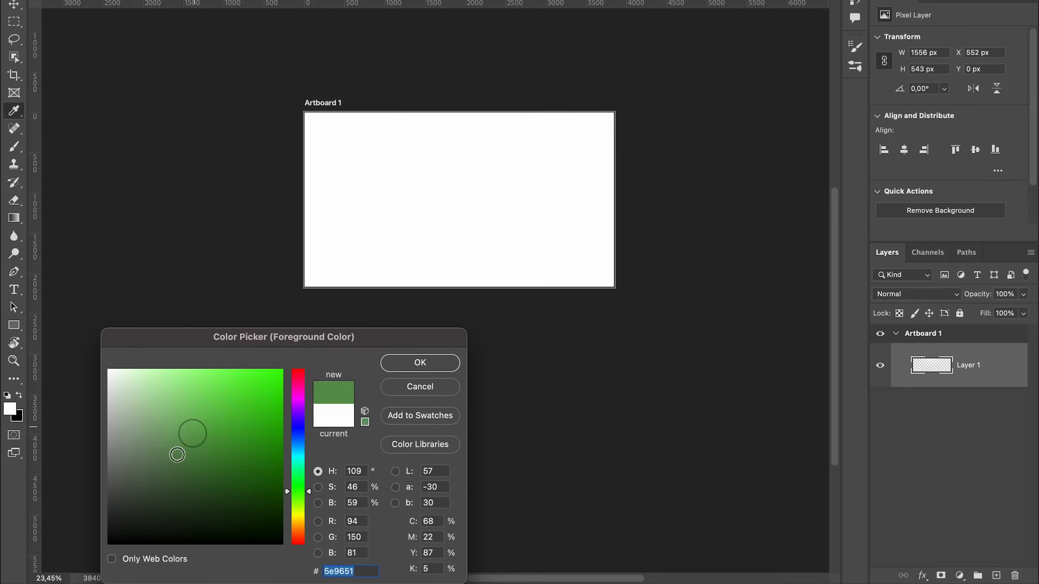
Set the brush colour, add a new layer and pick a dark grey for the next wave.
left_click(419, 362)
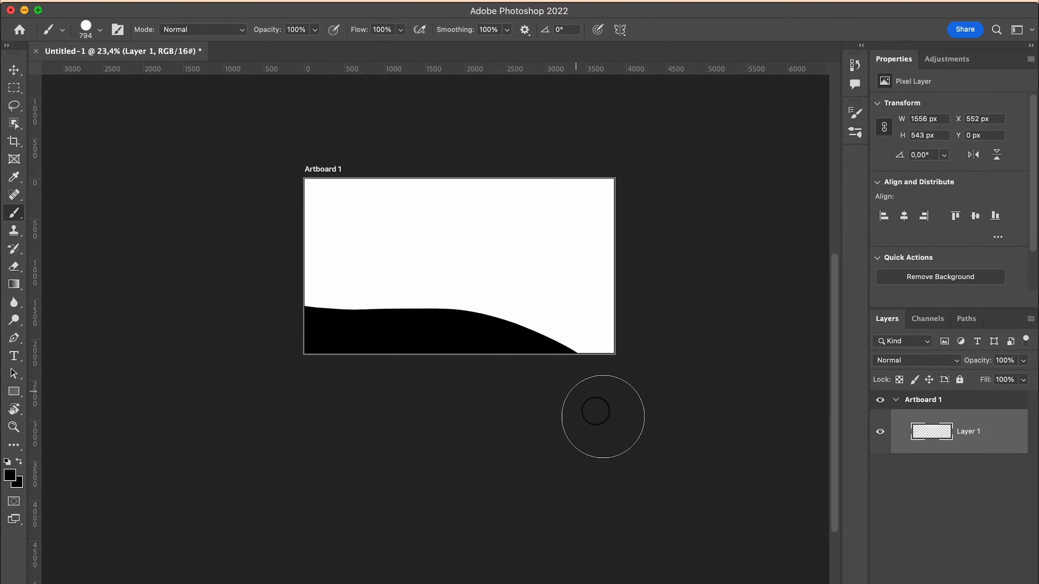
left_click(966, 568)
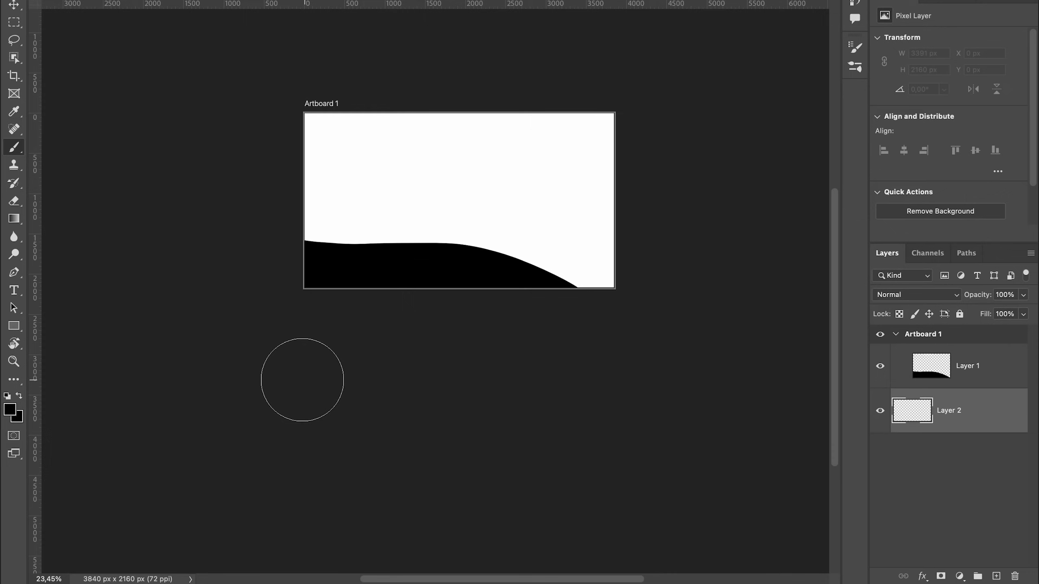
left_click(10, 409)
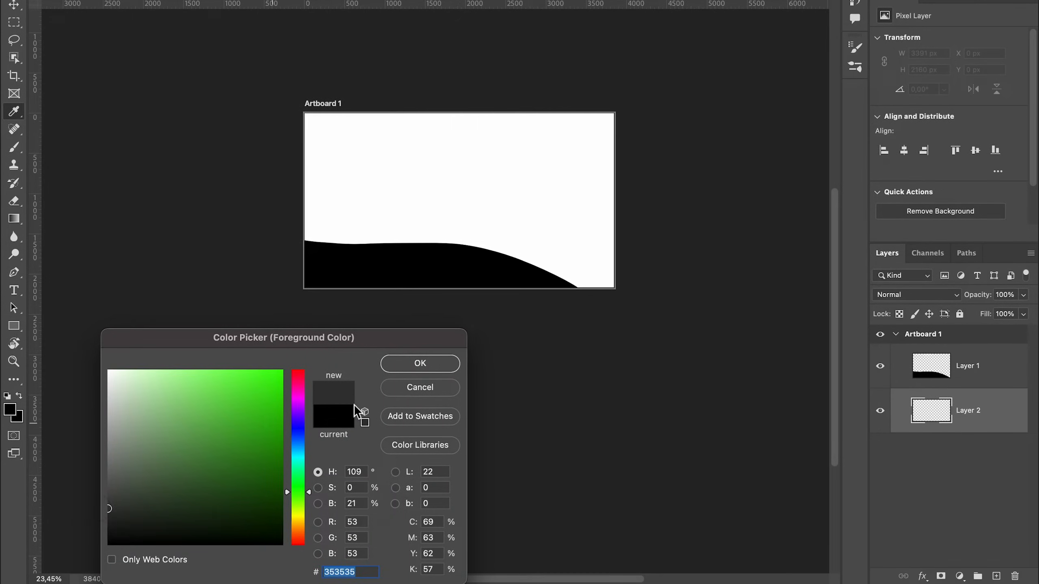
left_click(419, 362)
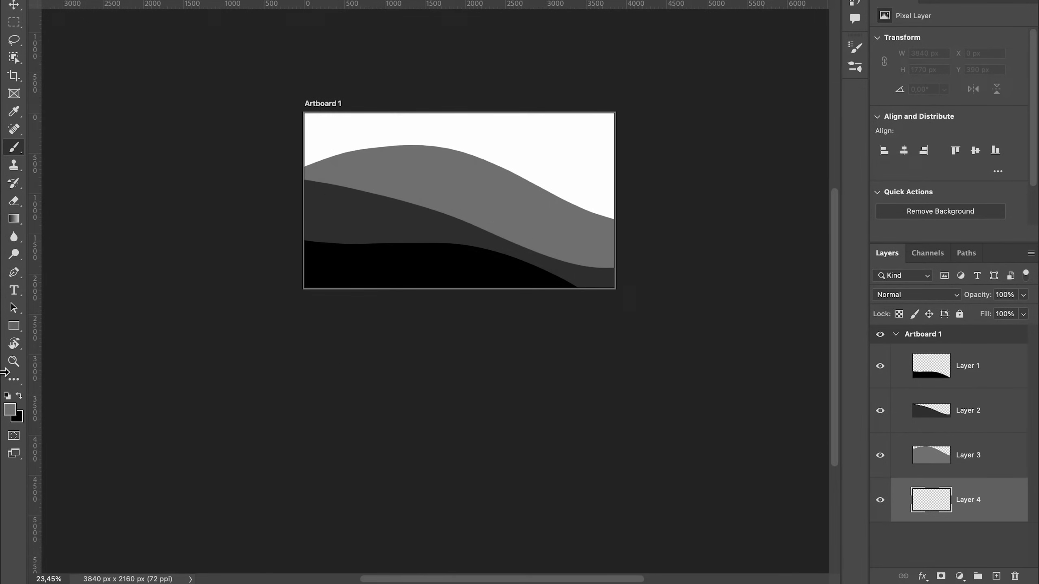
key("cmd+z")
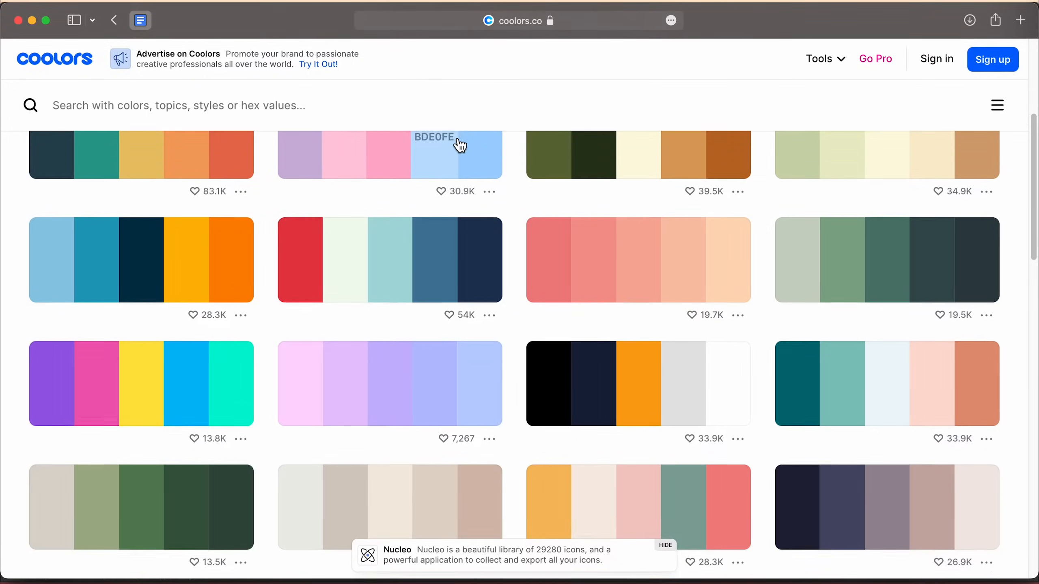
scroll("down", 3)
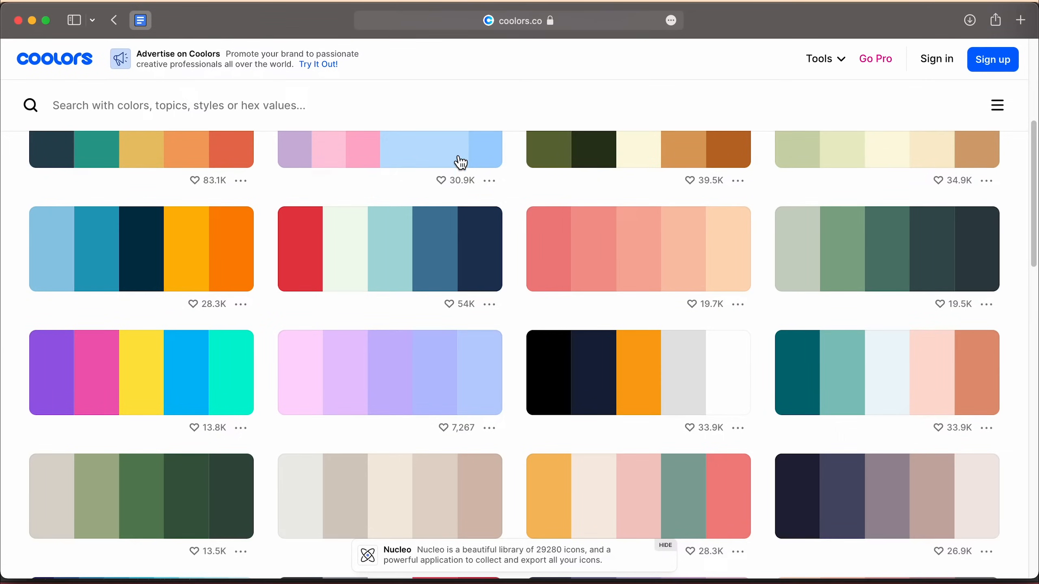
scroll("down", 3)
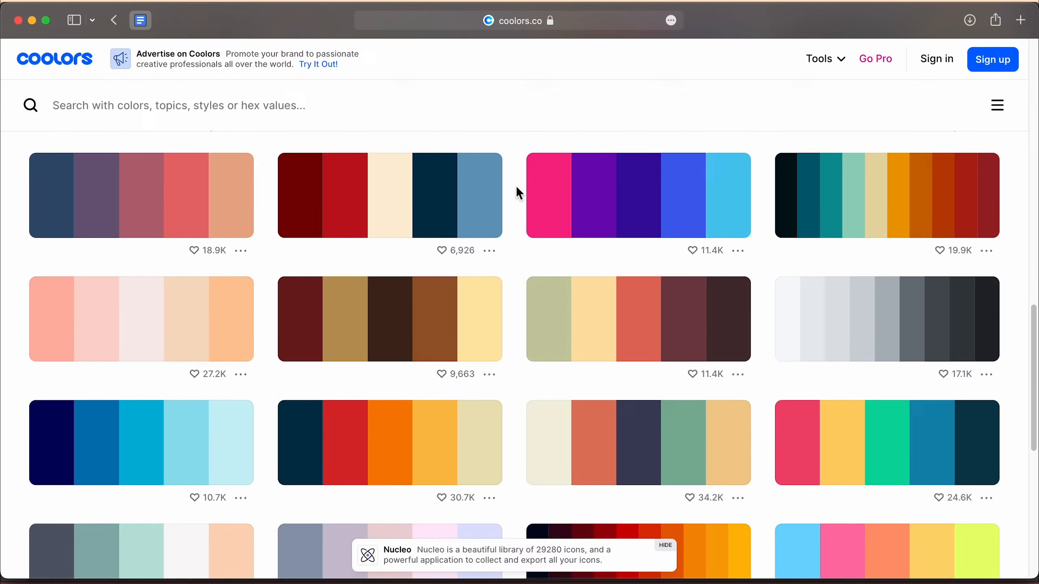
left_click(638, 194)
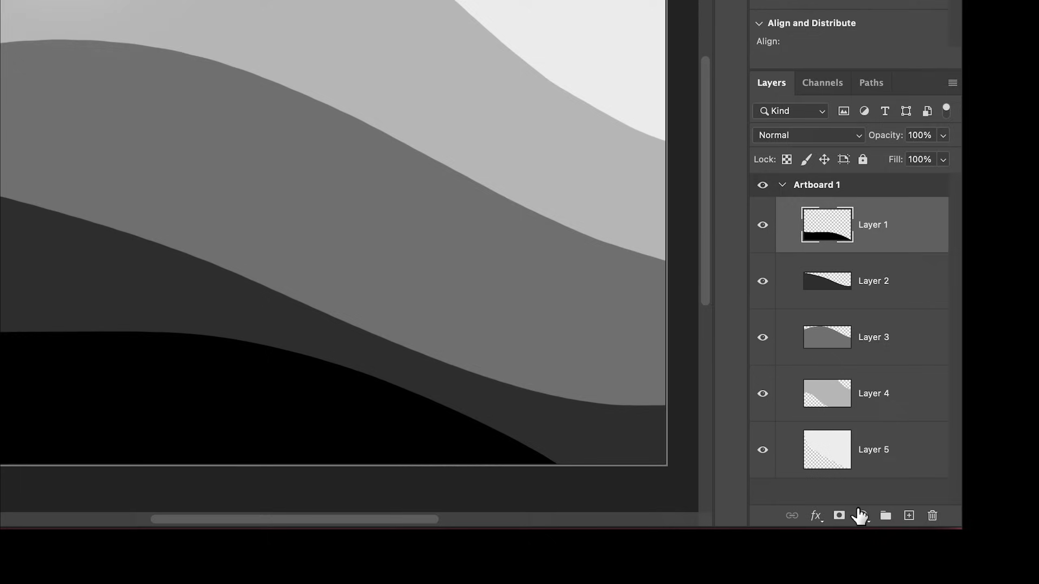
Add a Solid Color fill layer and paste the dark purple hex code for the bottom wave.
left_click(838, 515)
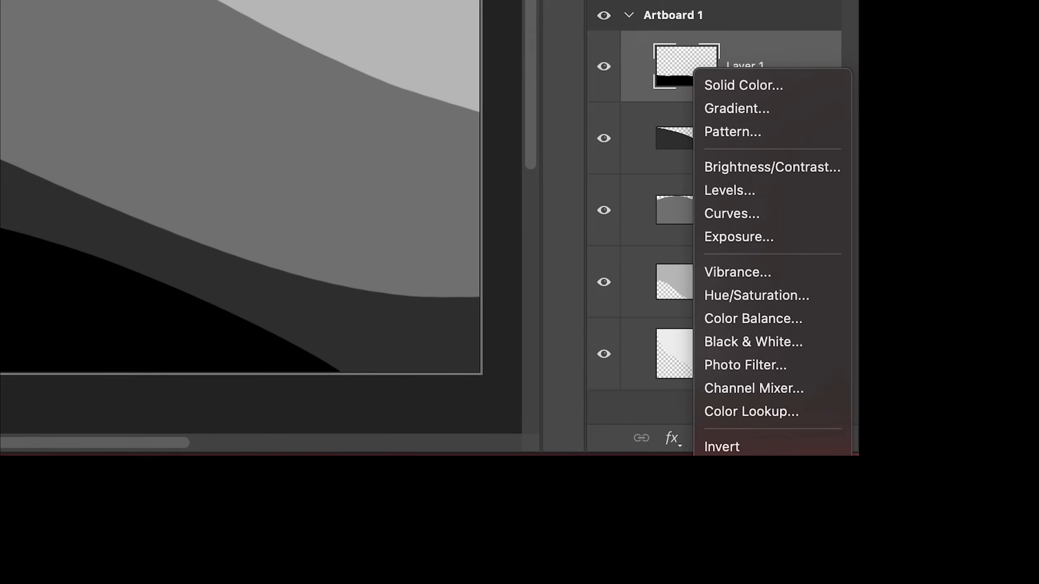
left_click(743, 84)
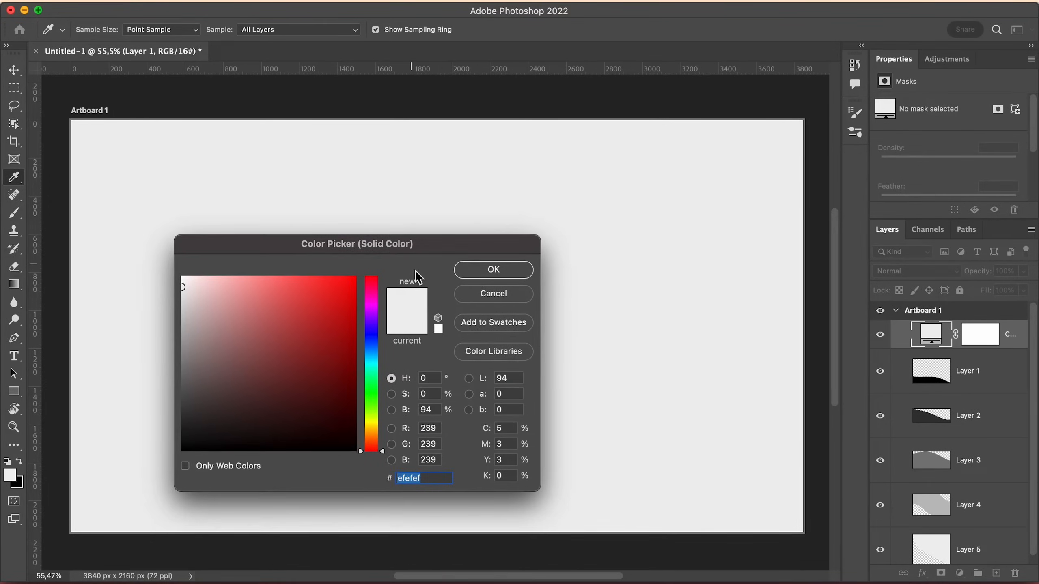
key("cmd+v")
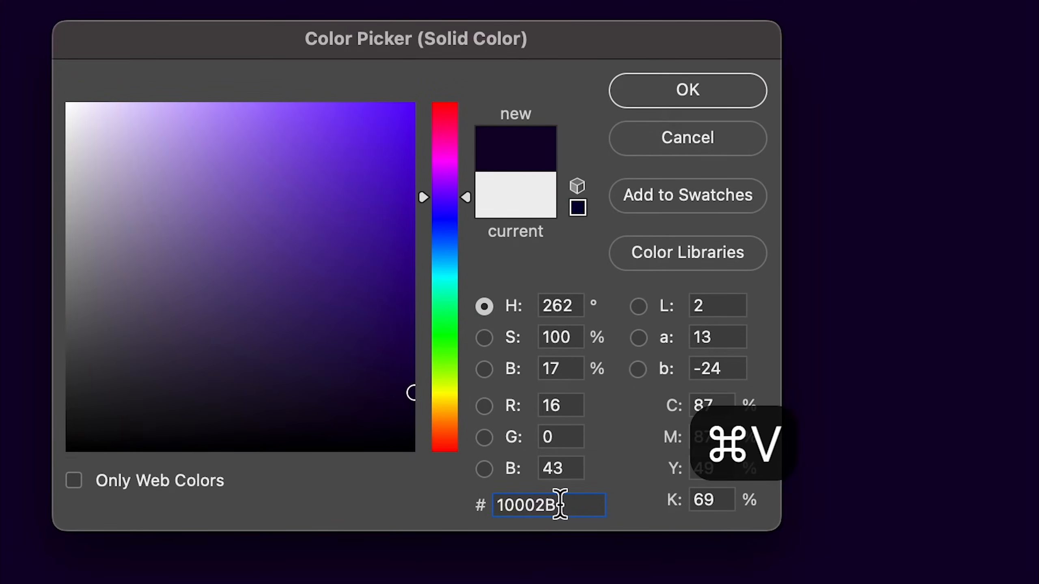
left_click(688, 90)
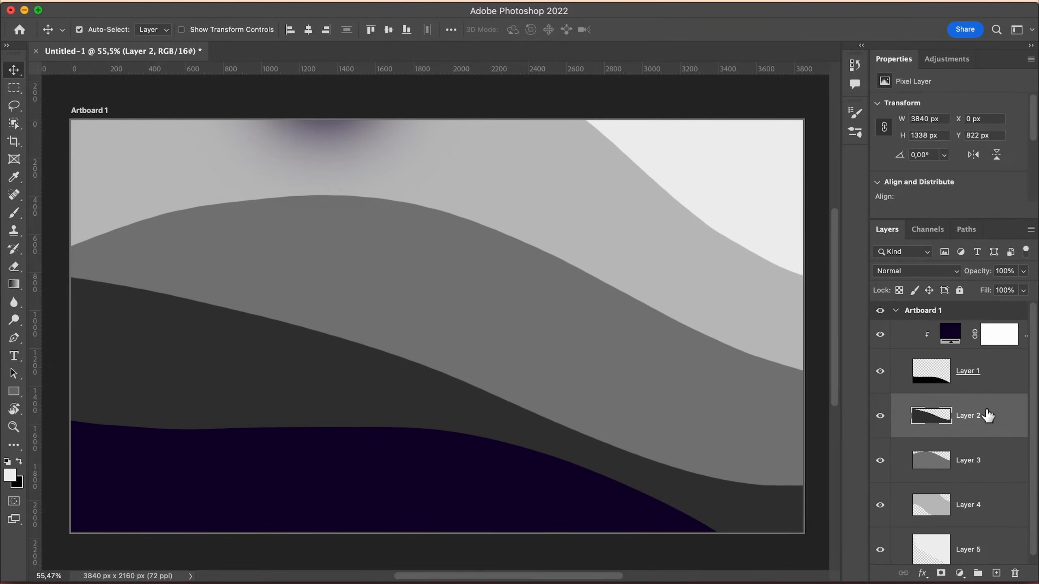
Paste the next purple palette code into another wave fill and move to the second document.
key("cmd+v")
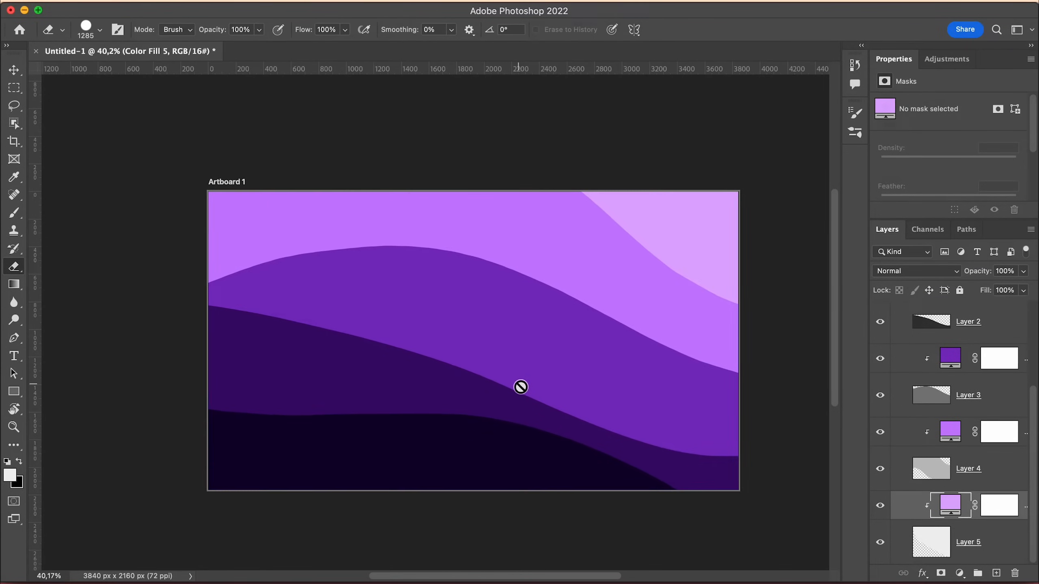
scroll("up", 3)
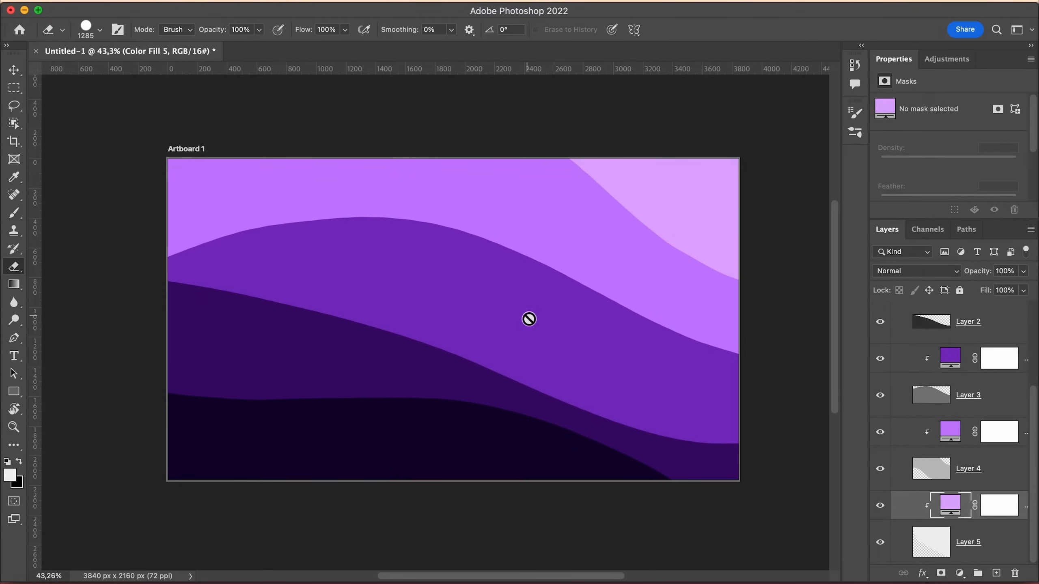
left_click(13, 70)
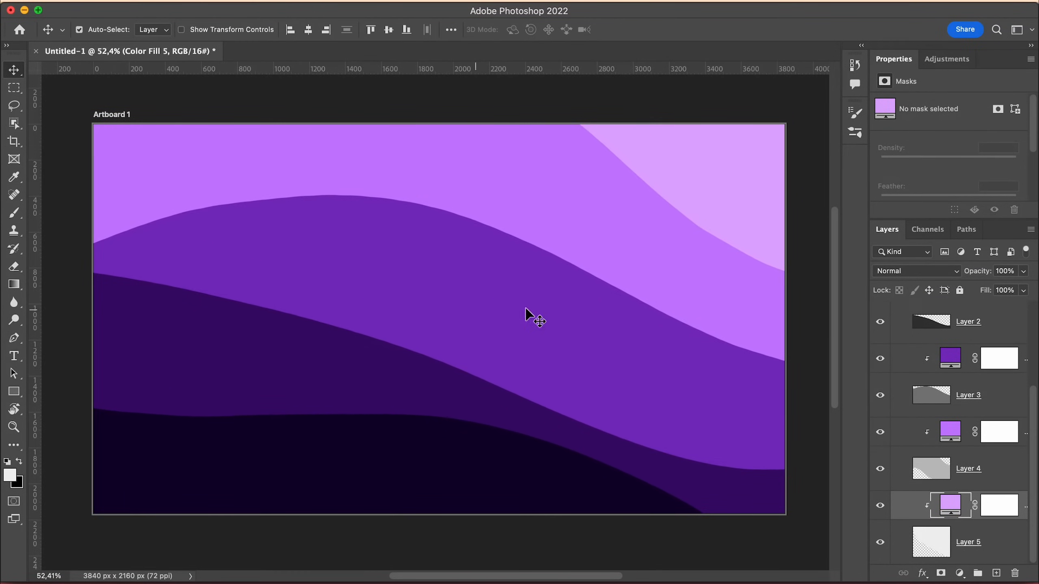
left_click(311, 51)
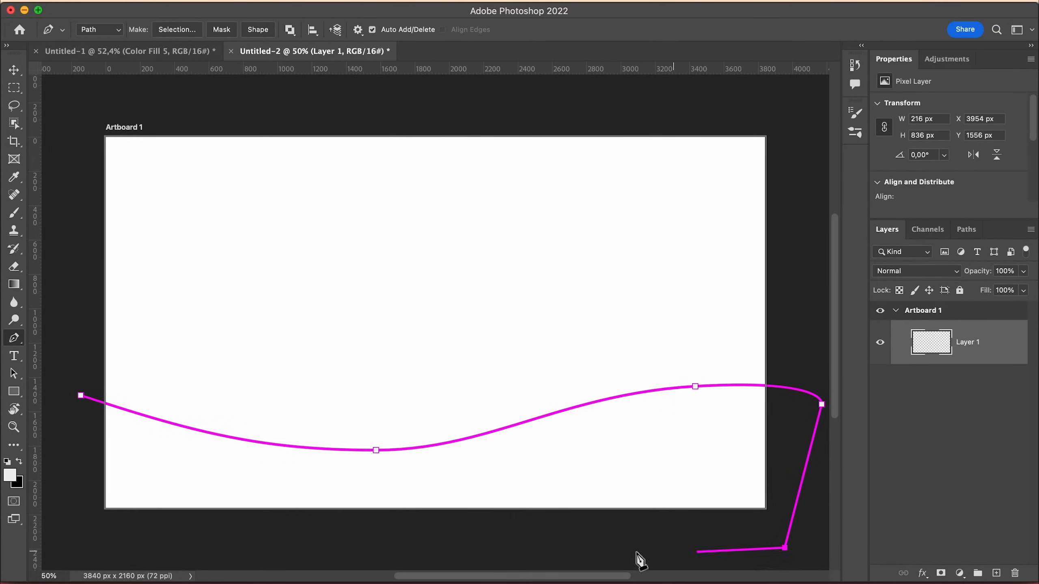
Fill the first drawn wave path with a Solid Color layer and start the next wave outline.
left_click(928, 474)
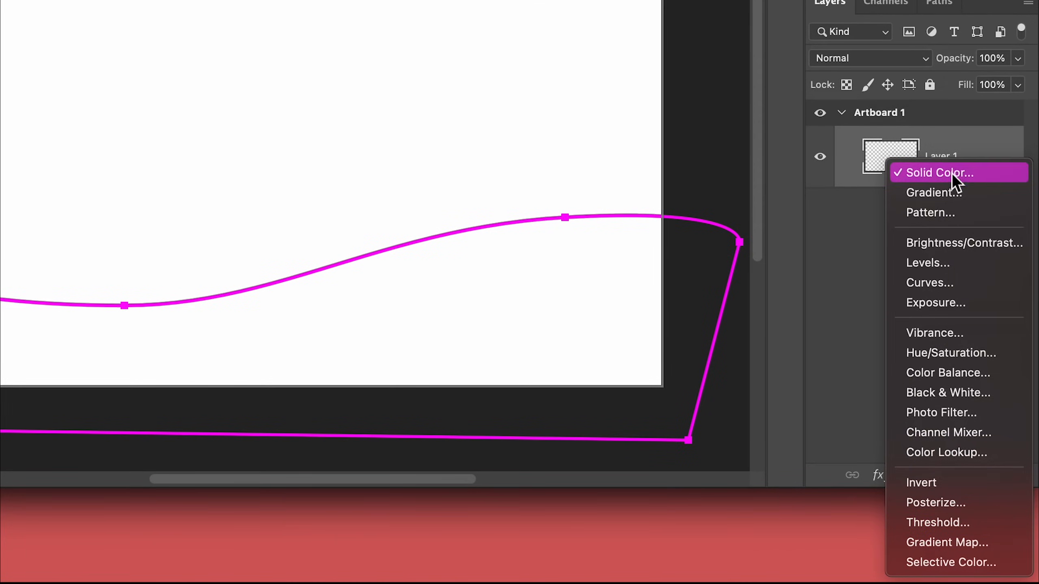
left_click(936, 173)
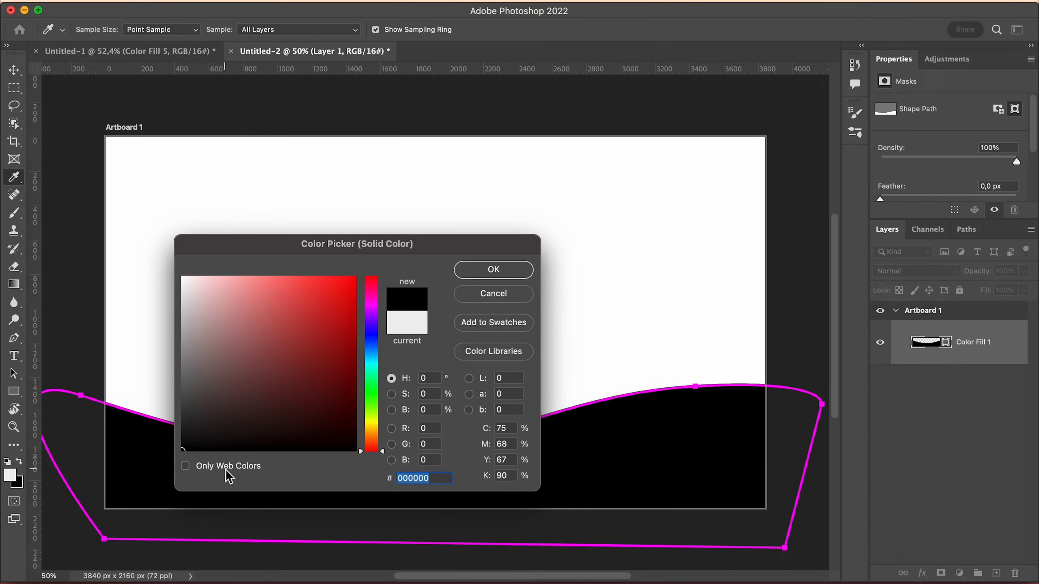
mouse_move(220, 473)
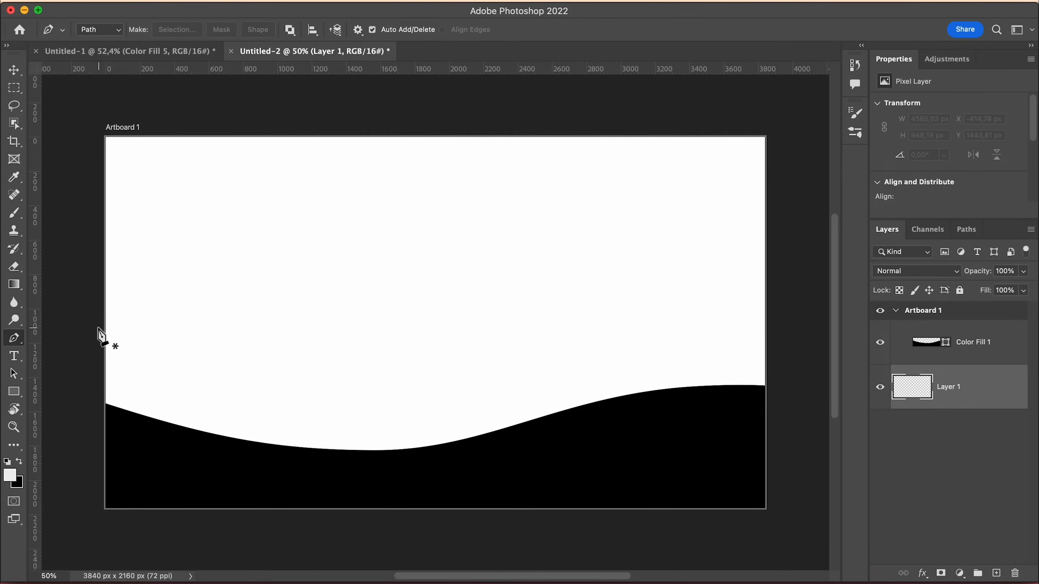
left_click(972, 342)
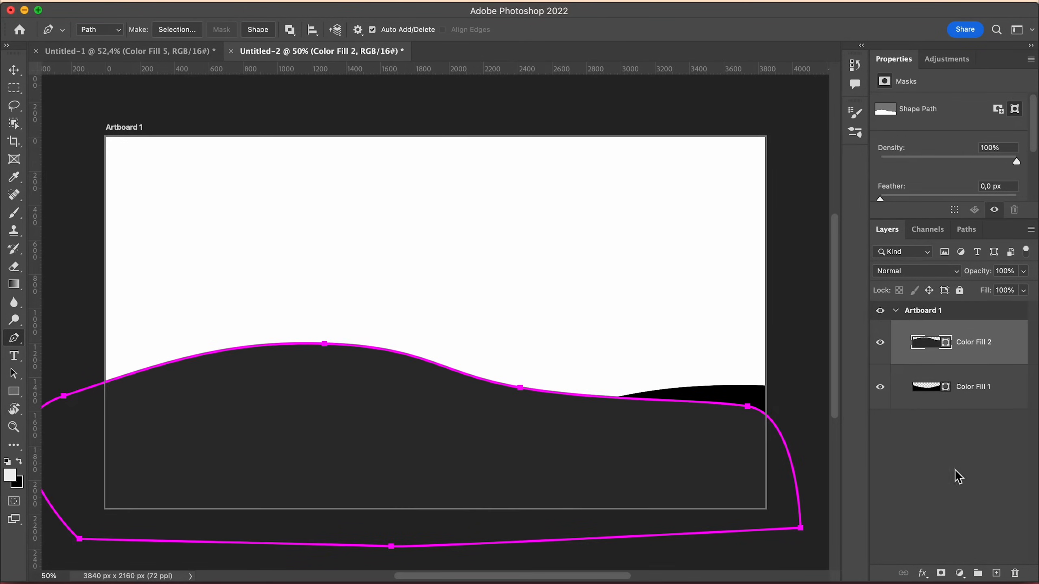
Outline another wave and paste palette hex codes into the wave fills.
left_click(968, 475)
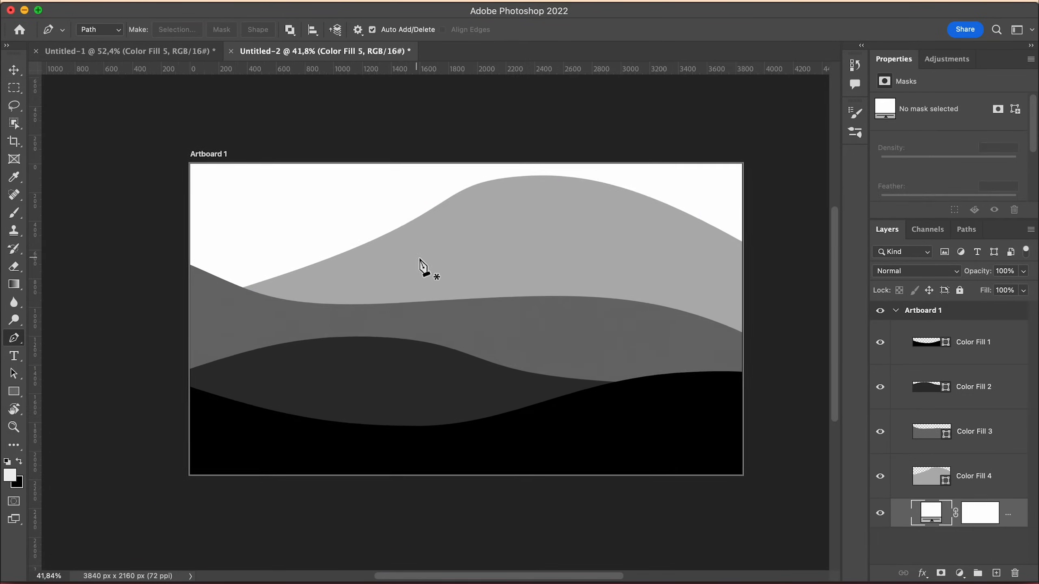
key("cmd+v")
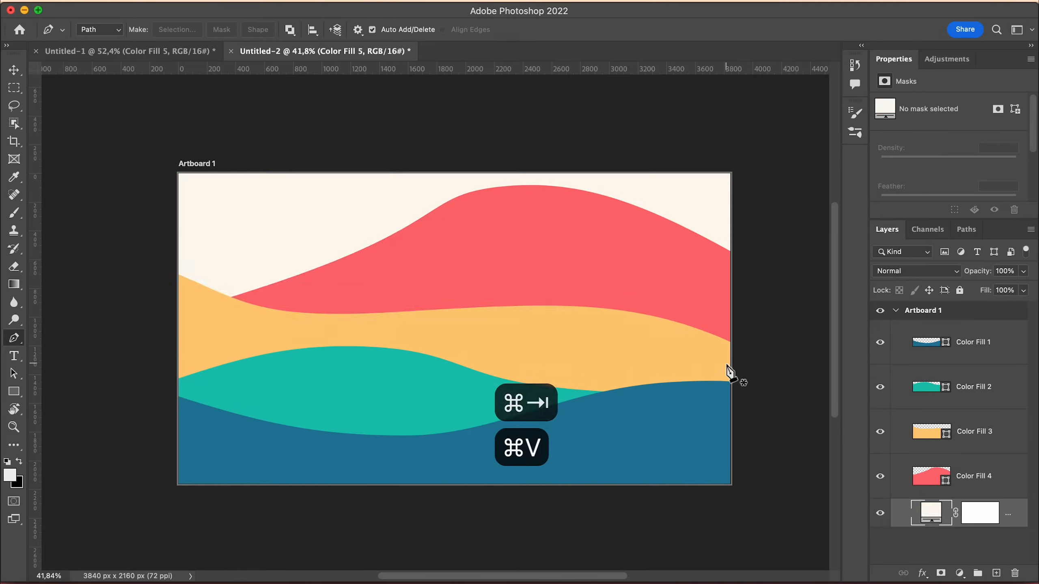
key("cmd+v")
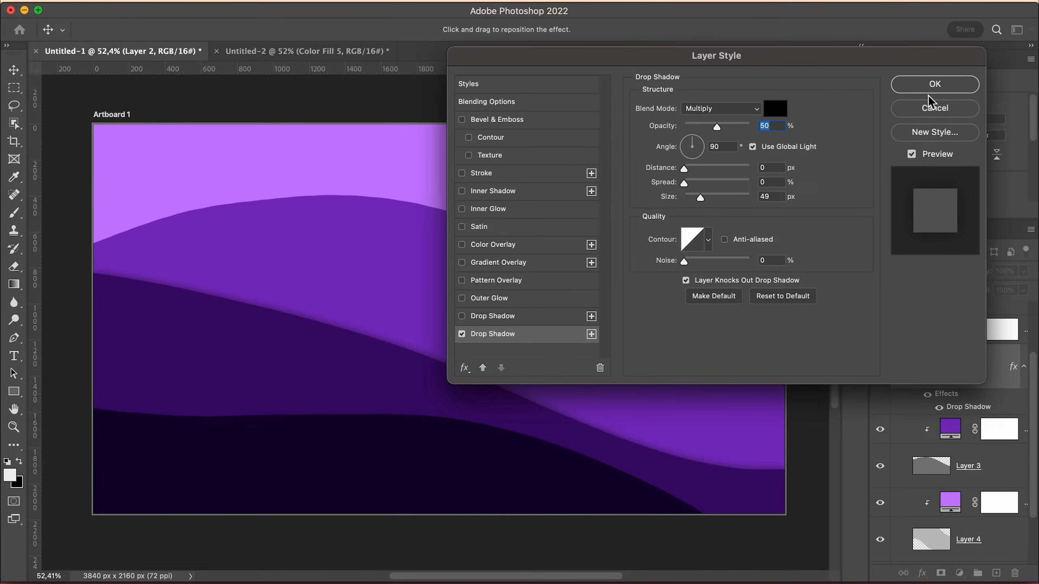
Apply the Multiply, 50% opacity, size 49 drop shadow and review the layered purple waves.
left_click(933, 85)
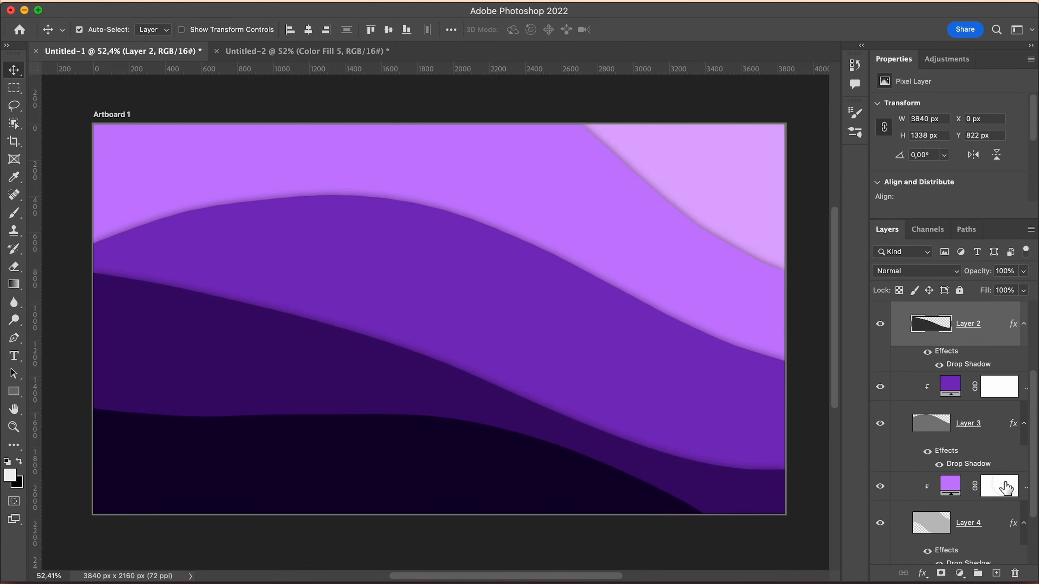
scroll("down", 3)
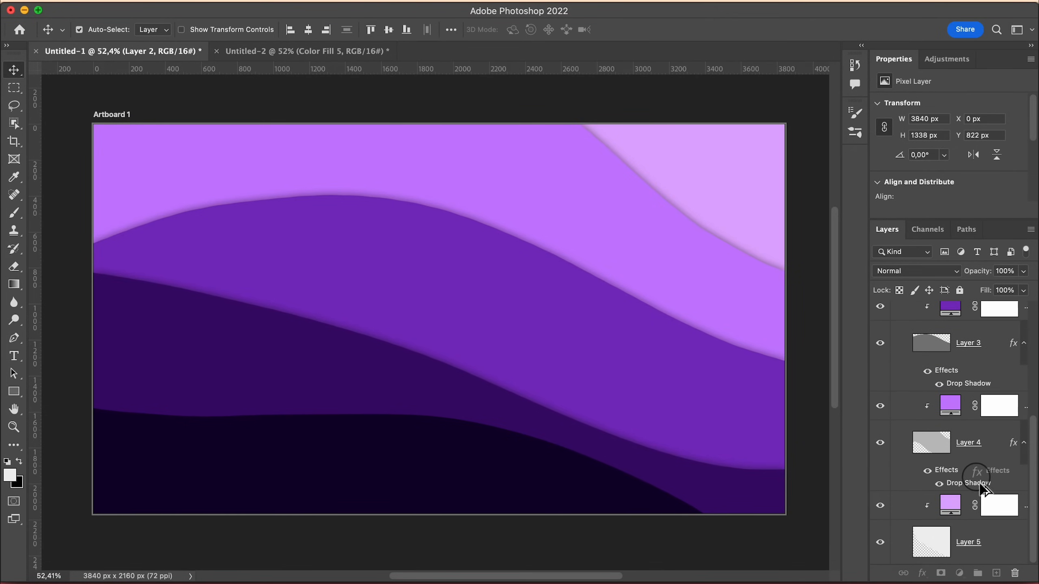
scroll("up", 3)
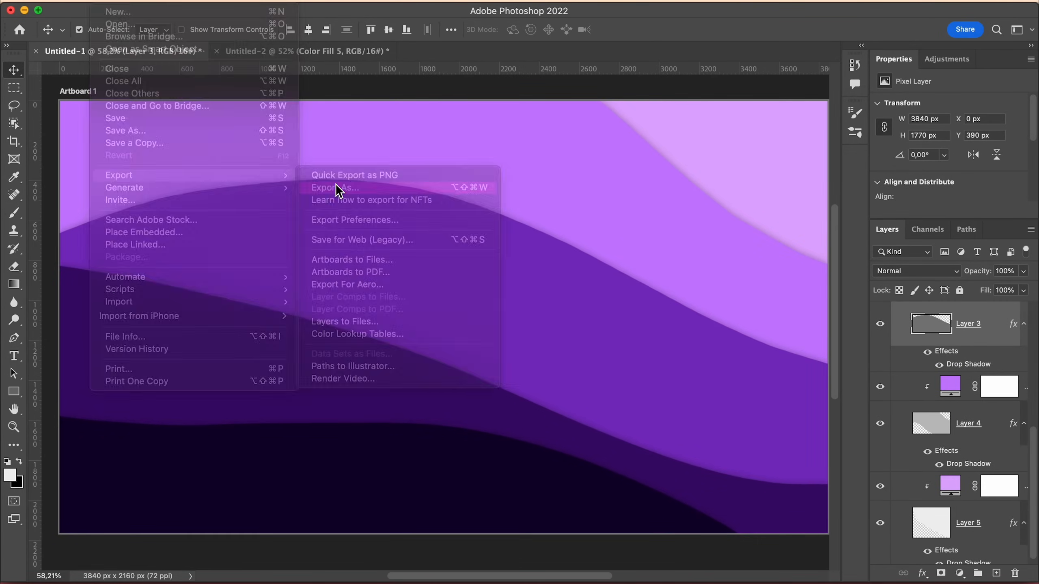
Export the artboard as a 3840×2160 PNG with Transparency turned off.
left_click(333, 187)
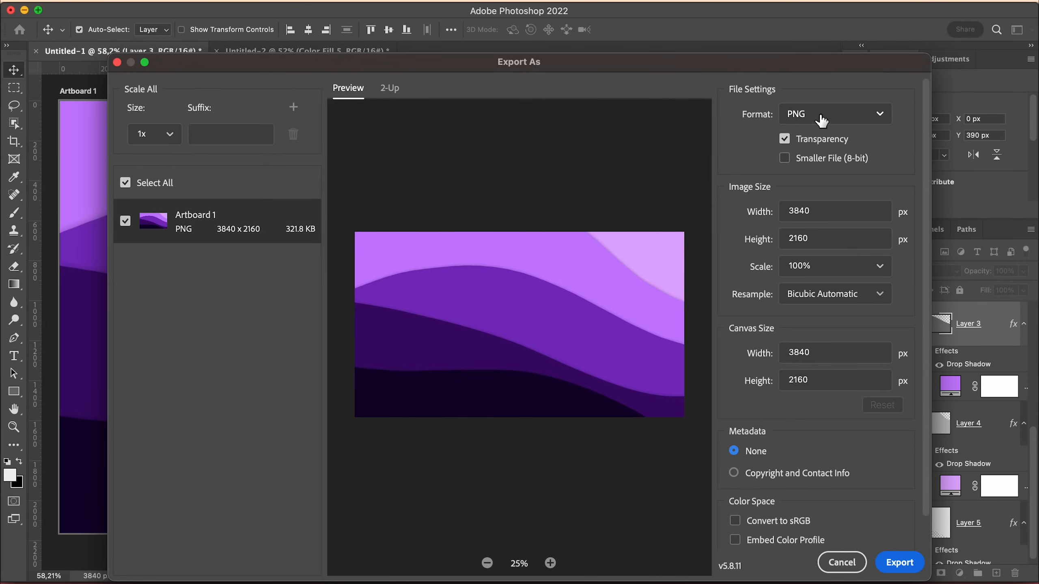
mouse_move(825, 142)
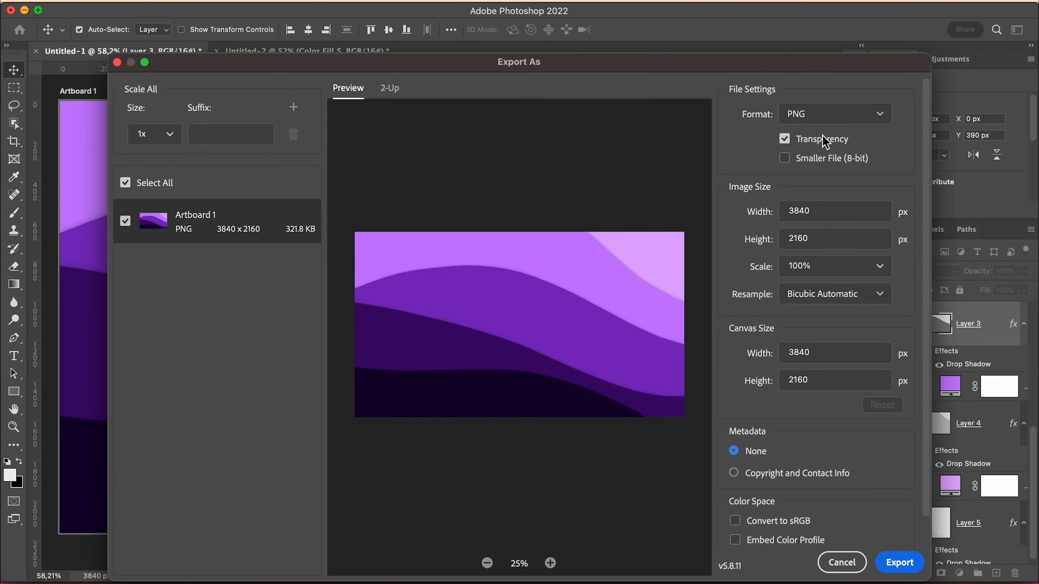
left_click(784, 139)
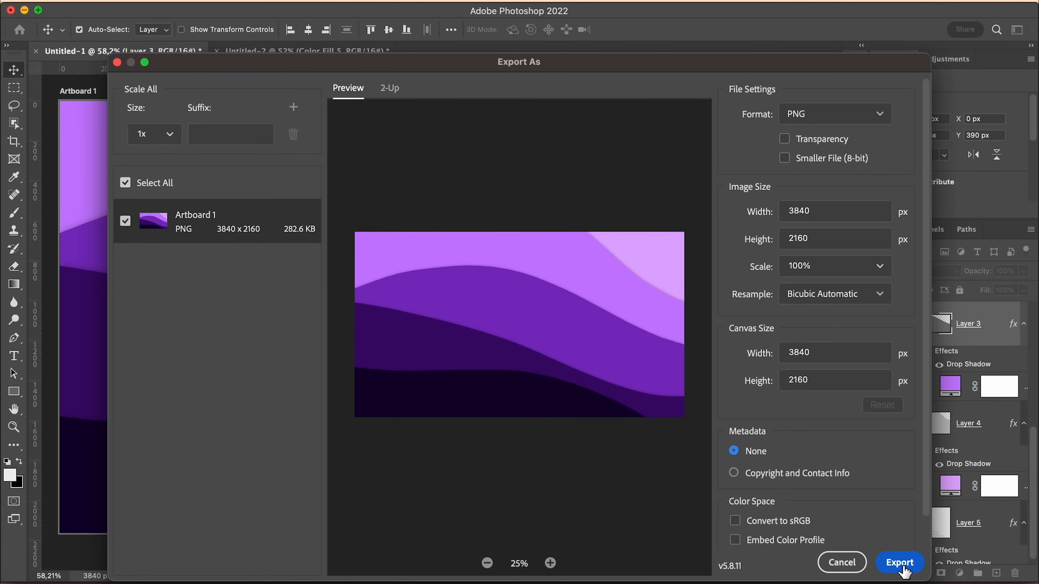
left_click(900, 562)
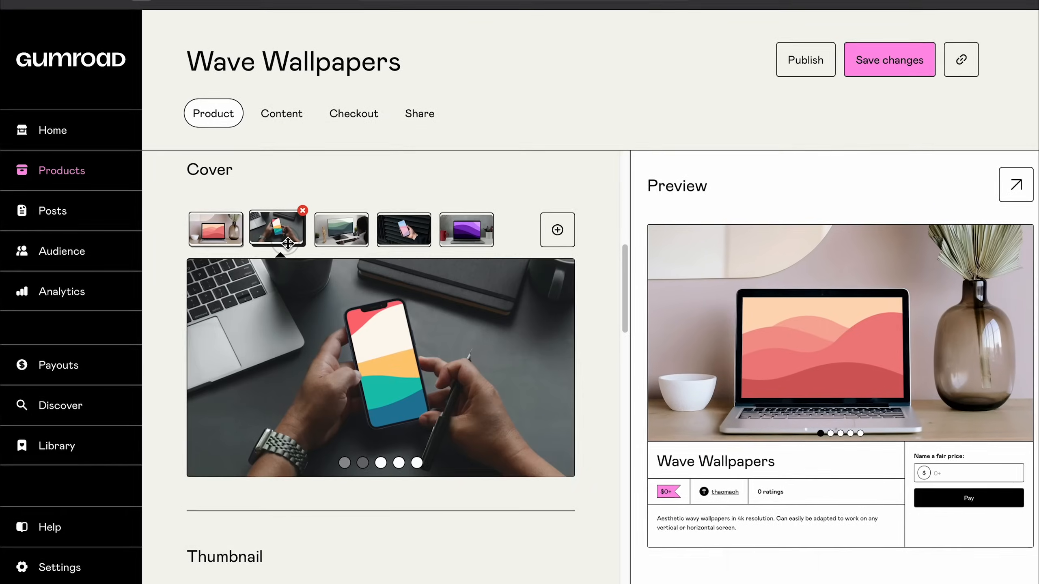
Show the phone mockup cover thumbnail of the Wave Wallpapers product.
left_click(341, 229)
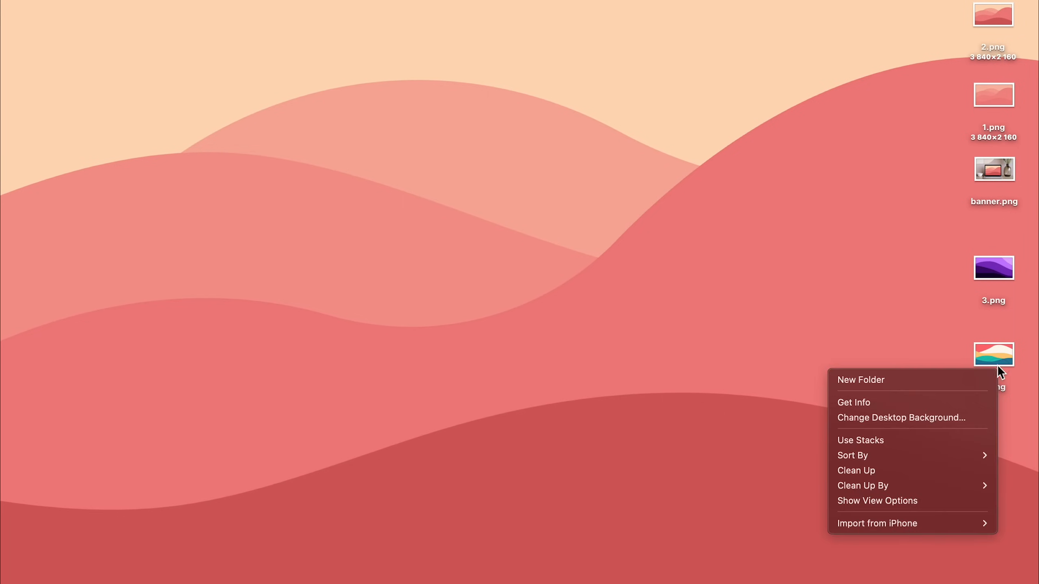
Set the multicolour 4.png then the purple 3.png as the desktop picture.
right_click(993, 355)
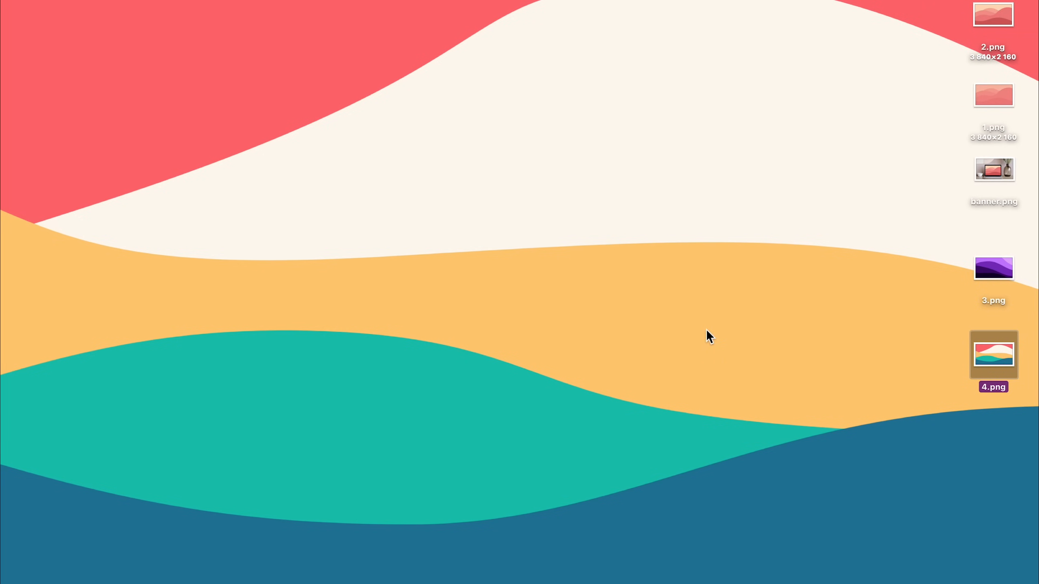
right_click(993, 267)
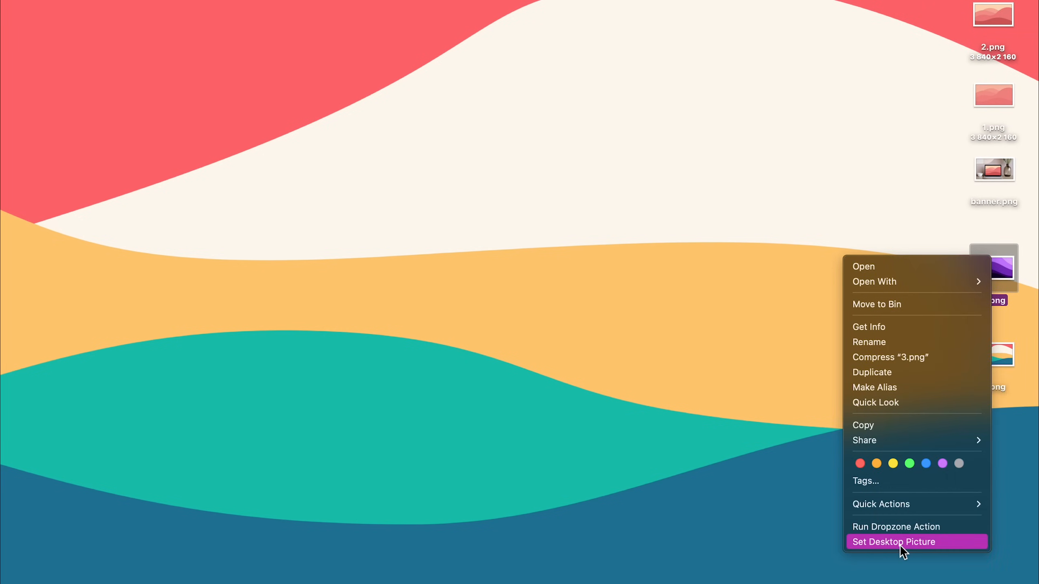
left_click(894, 543)
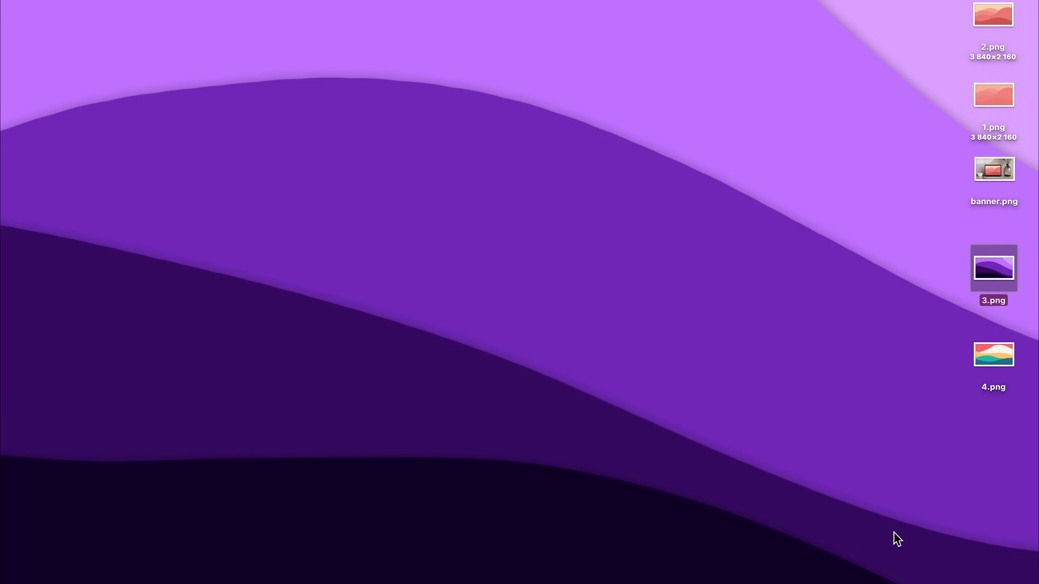
mouse_move(642, 258)
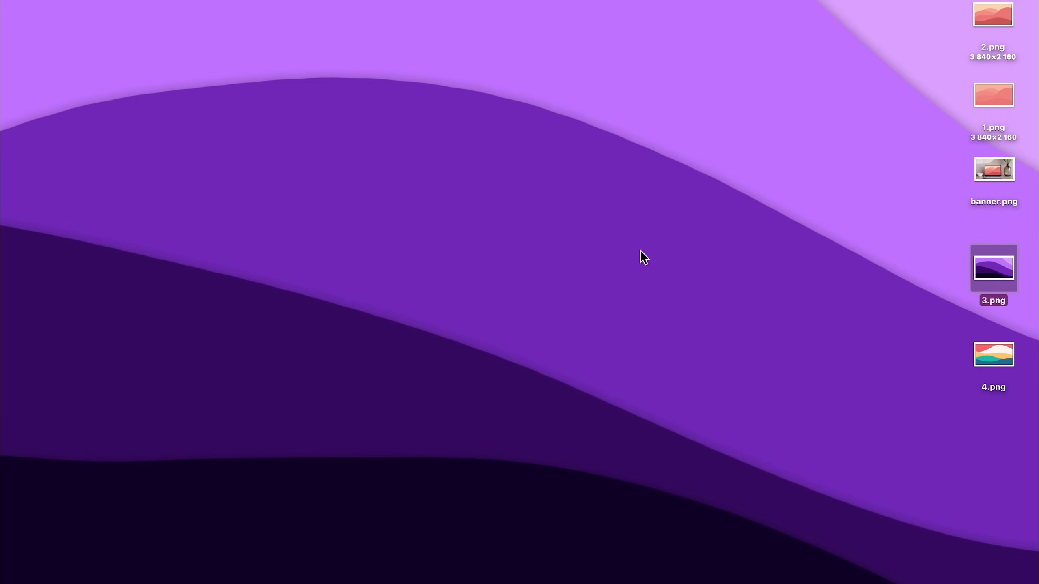
mouse_move(654, 249)
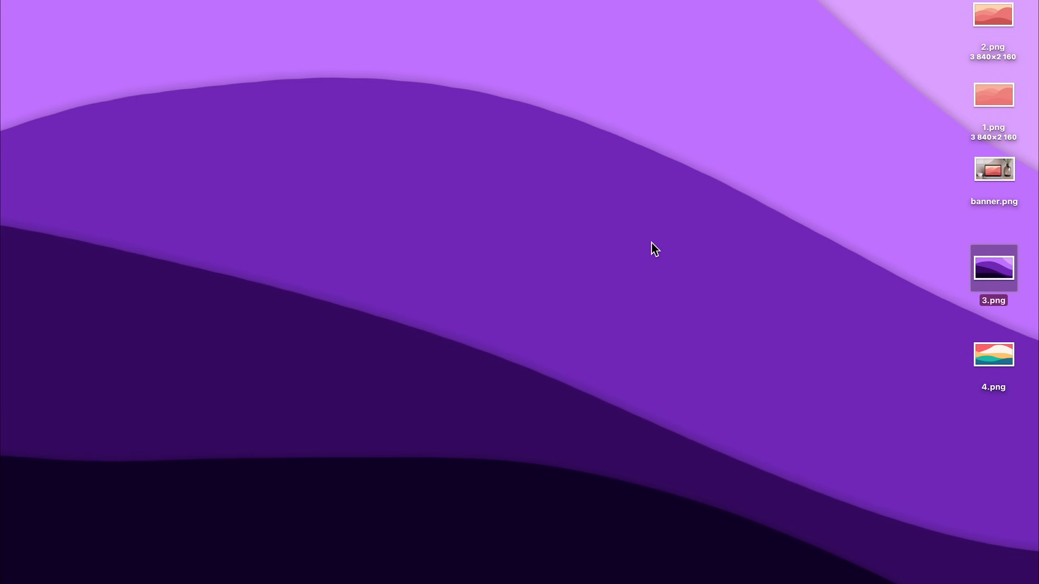